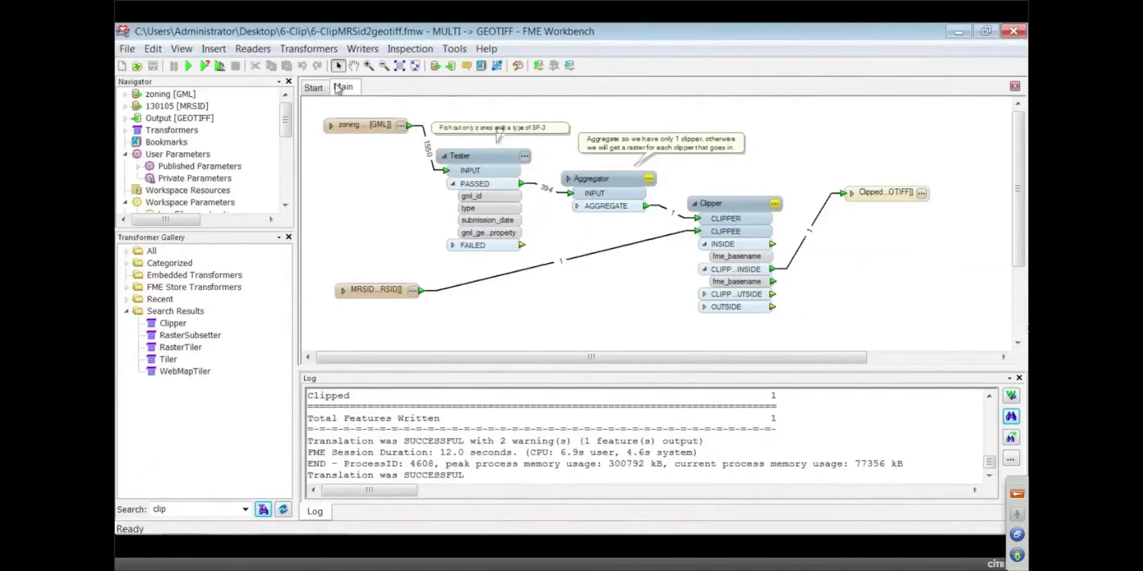
- Open 7-Parks_Catalog.fmw from the File menu's recent workspaces list
{"action": "left_click", "coordinate": [126, 48]}
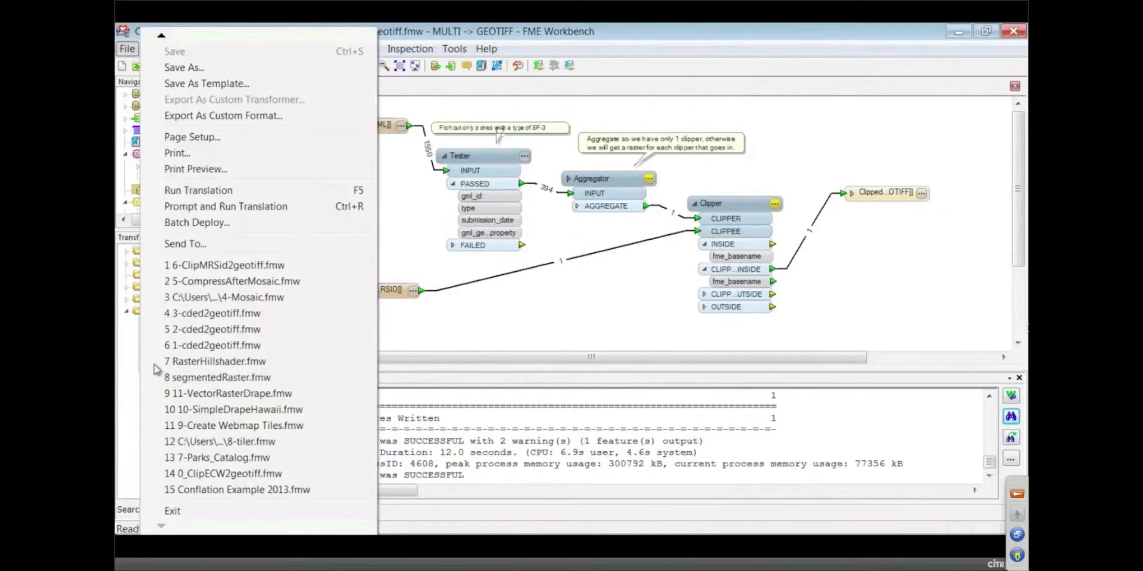
{"action": "left_click", "coordinate": [220, 457]}
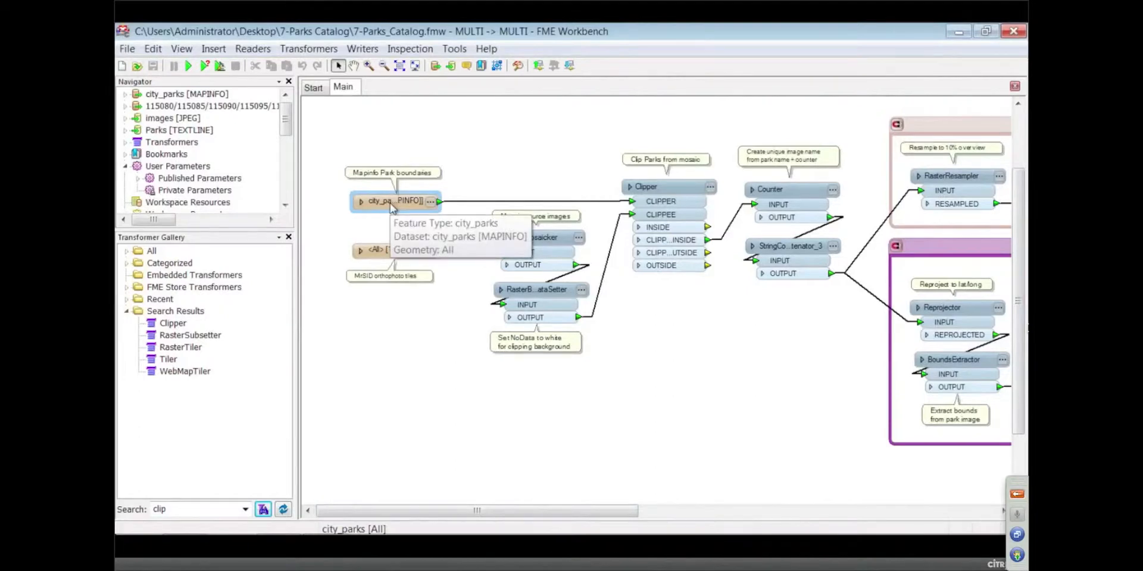
{"action": "left_click", "coordinate": [396, 250]}
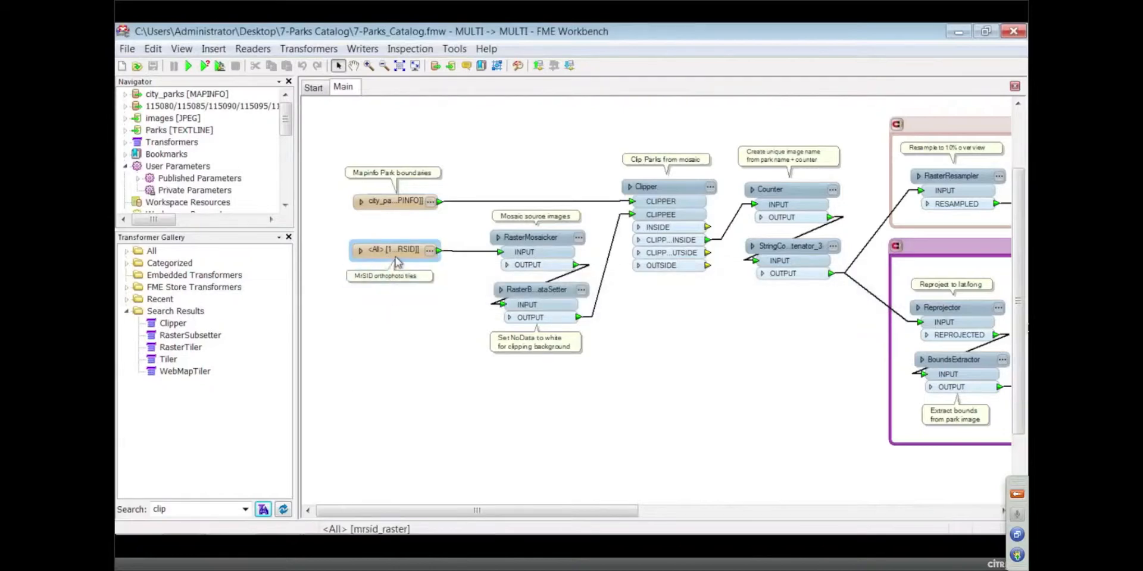
{"action": "mouse_move", "coordinate": [394, 250]}
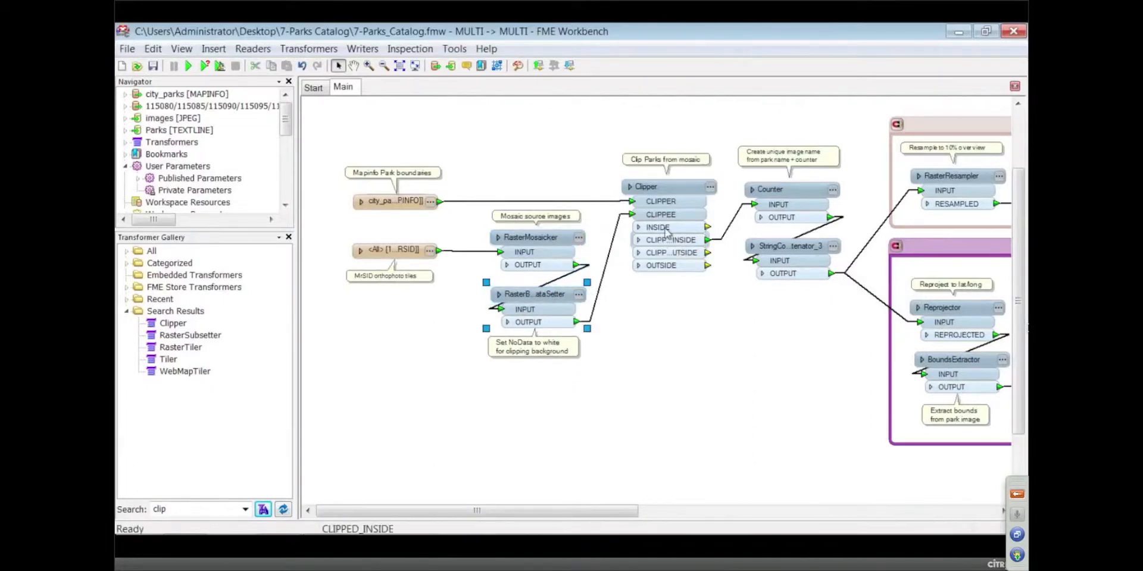
{"action": "left_click", "coordinate": [769, 189]}
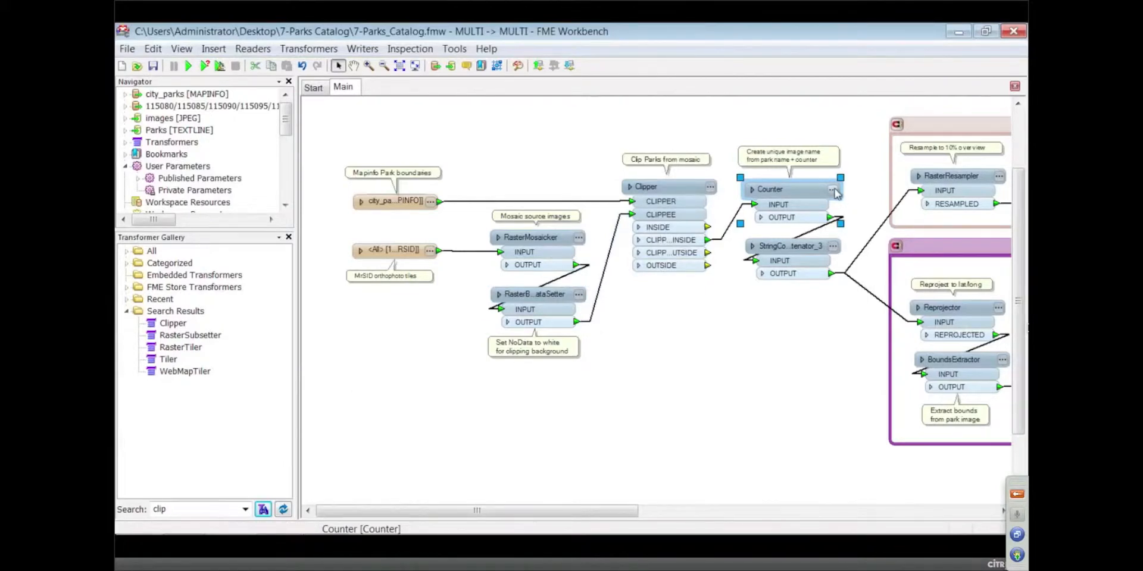
{"action": "double_click", "coordinate": [770, 189]}
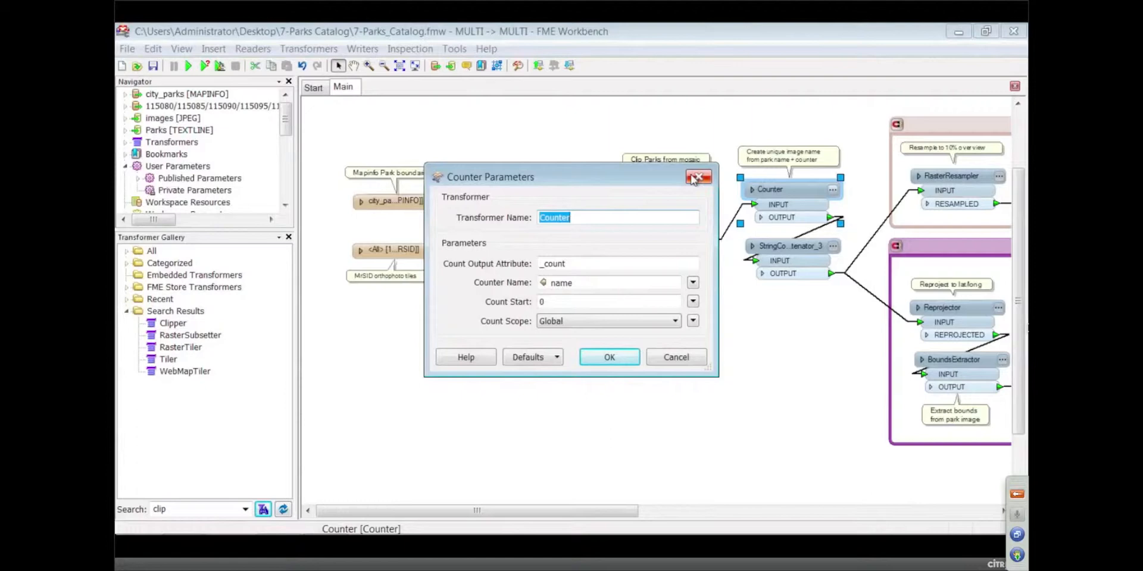
{"action": "mouse_move", "coordinate": [698, 178]}
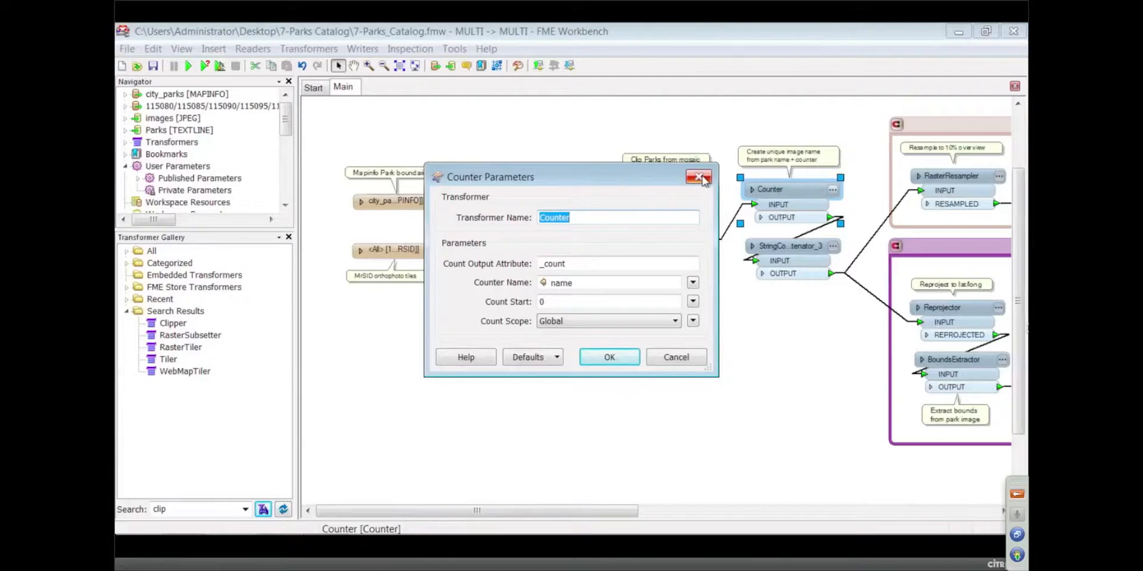
{"action": "left_click", "coordinate": [698, 177]}
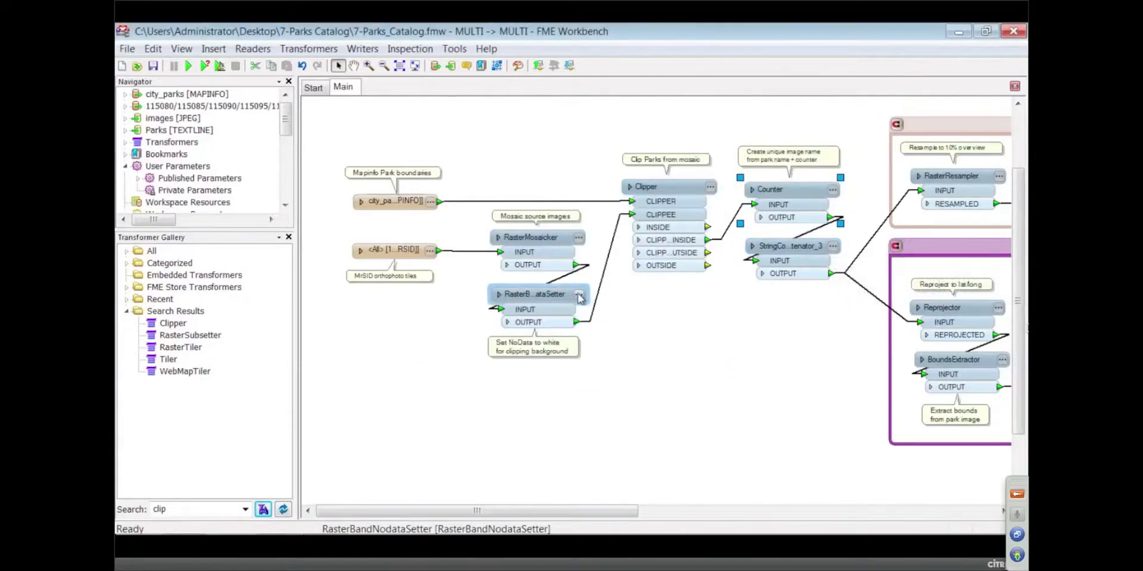
{"action": "double_click", "coordinate": [532, 293]}
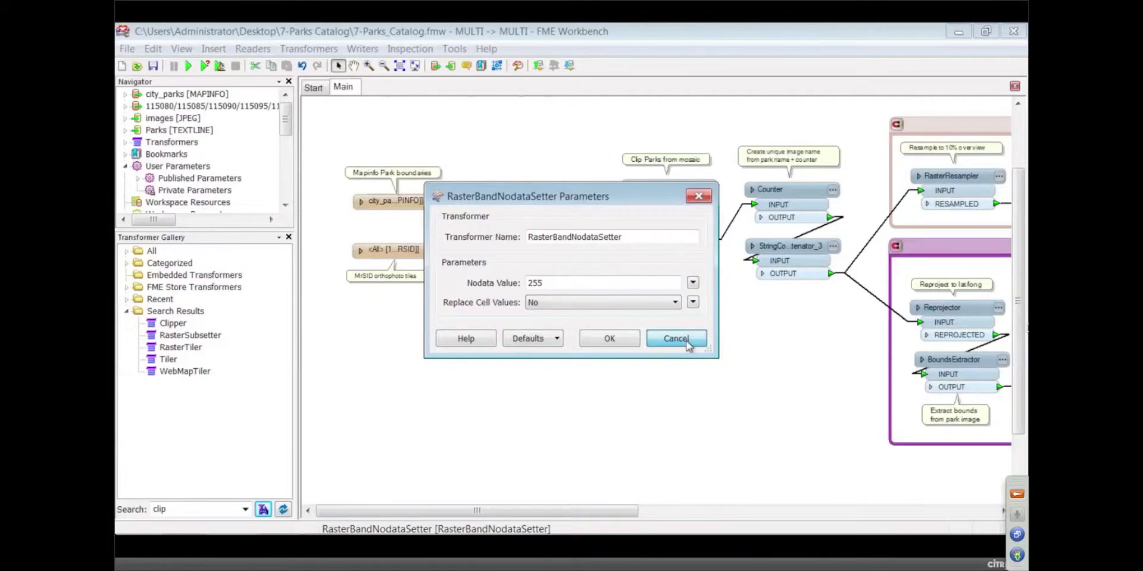
{"action": "left_click", "coordinate": [674, 338]}
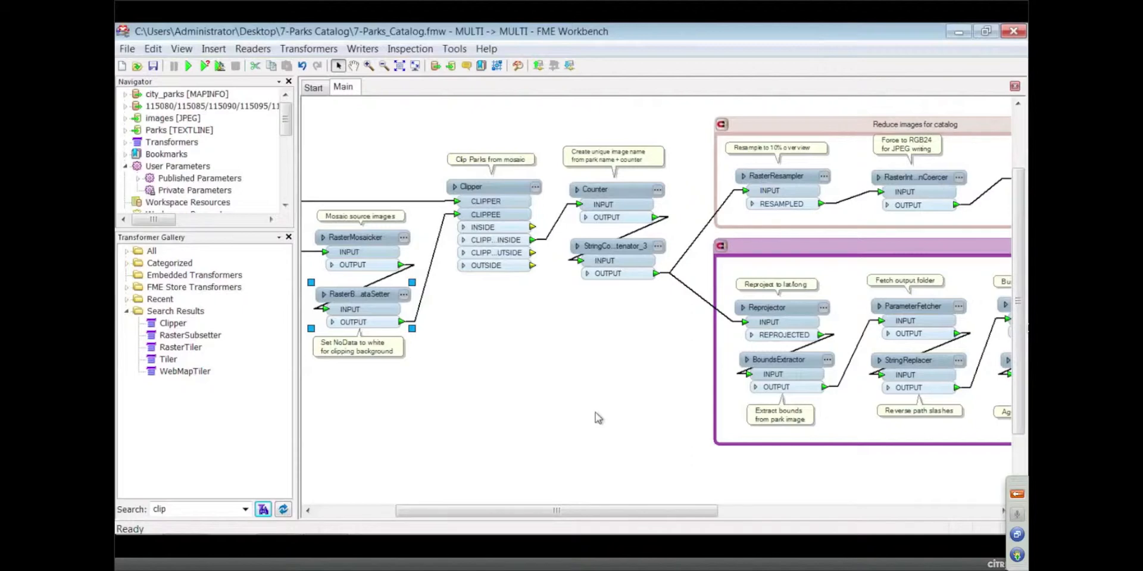
{"action": "mouse_move", "coordinate": [603, 486]}
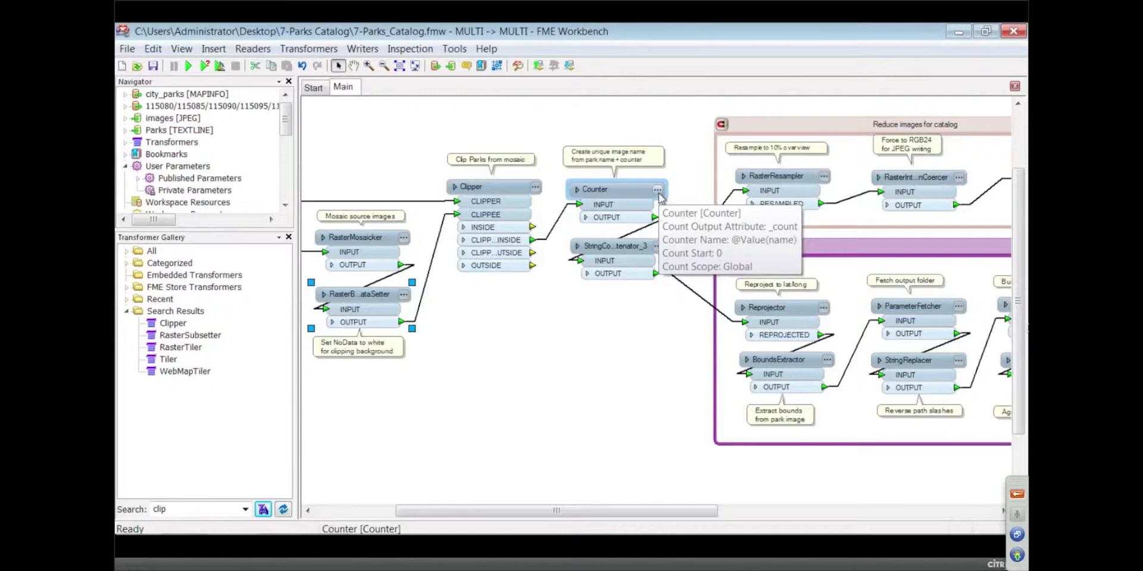
{"action": "mouse_move", "coordinate": [191, 71]}
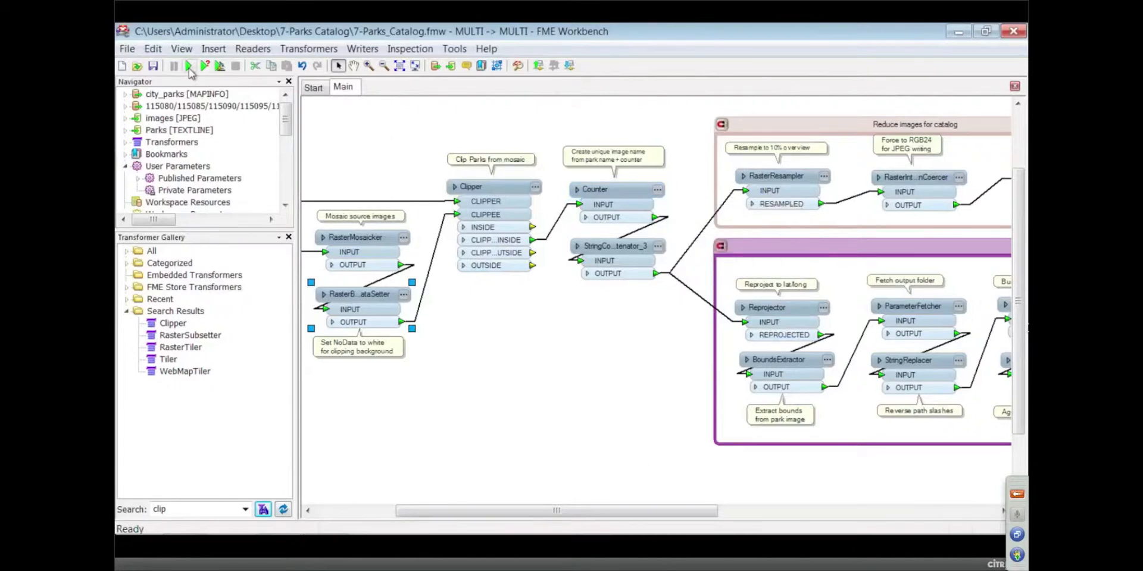
- Run the 7-Parks_Catalog translation and follow its progress in the Log window
{"action": "left_click", "coordinate": [189, 66]}
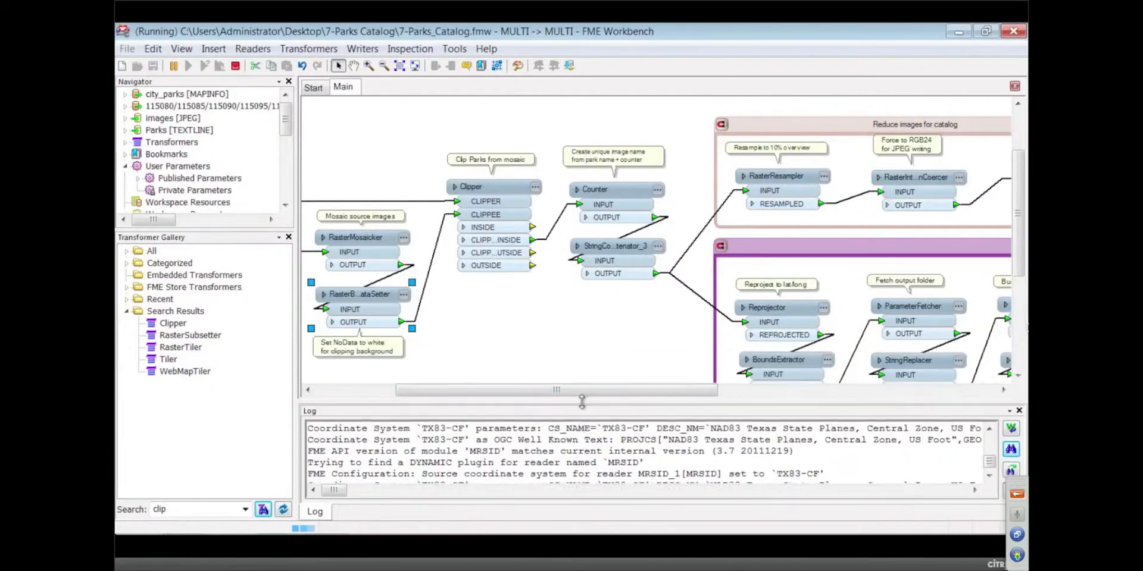
{"action": "left_click", "coordinate": [614, 188]}
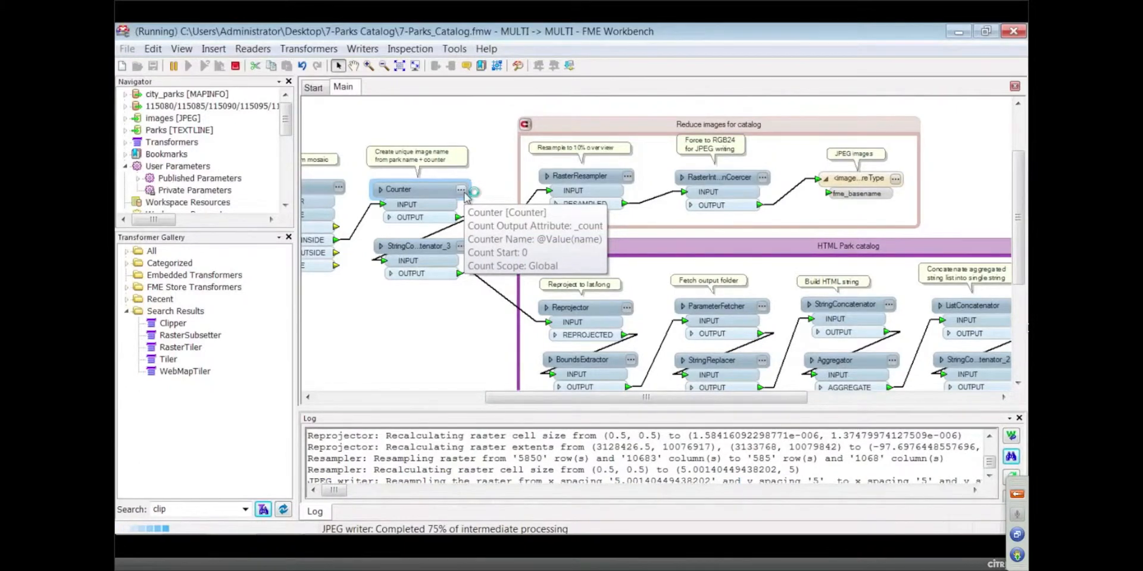
{"action": "mouse_move", "coordinate": [472, 193]}
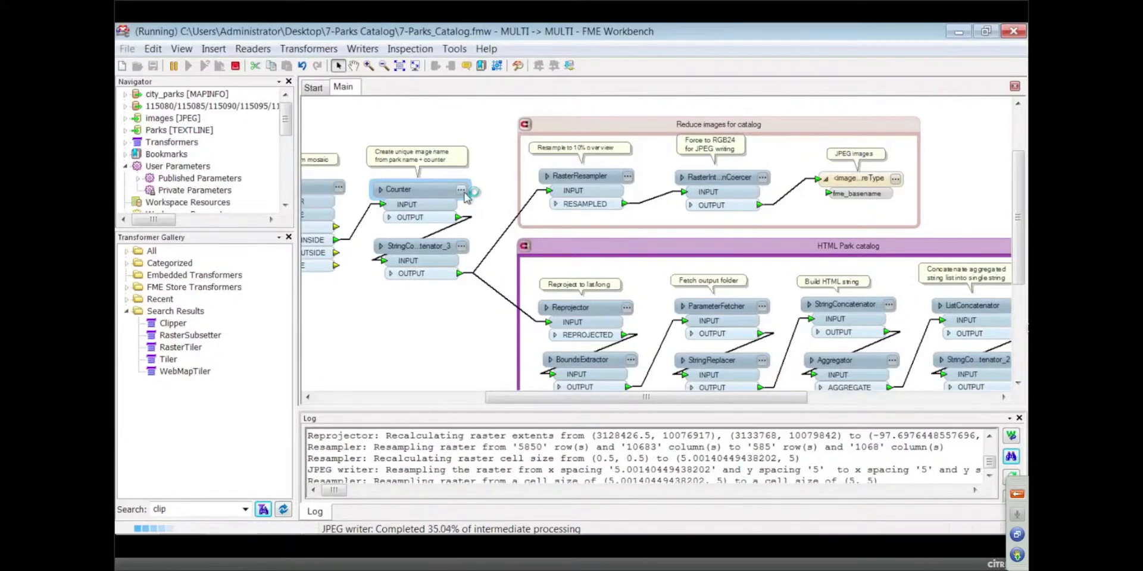
{"action": "double_click", "coordinate": [398, 188]}
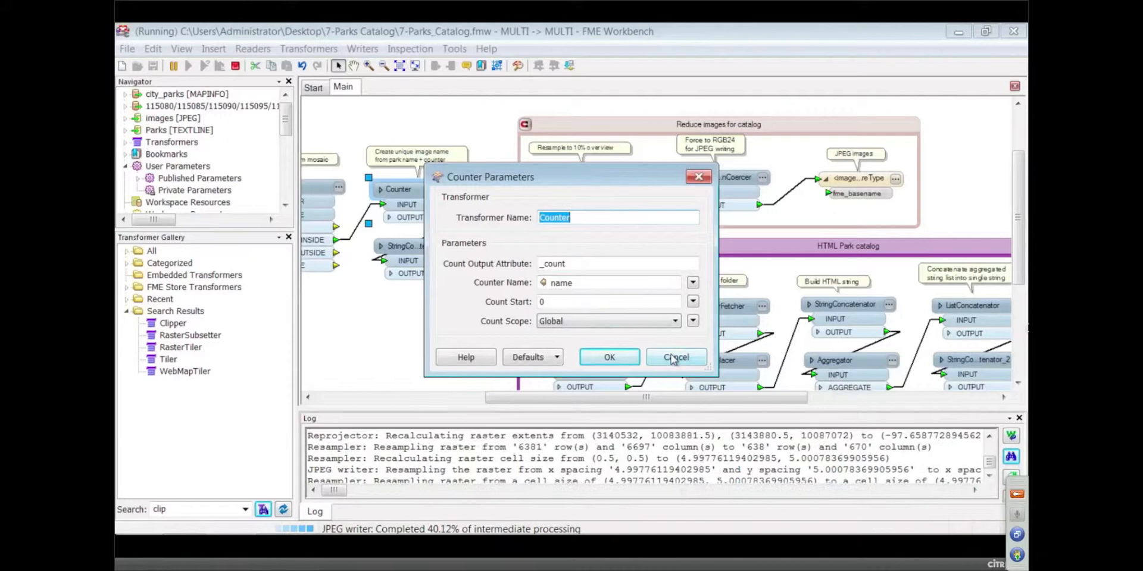
{"action": "left_click", "coordinate": [675, 357]}
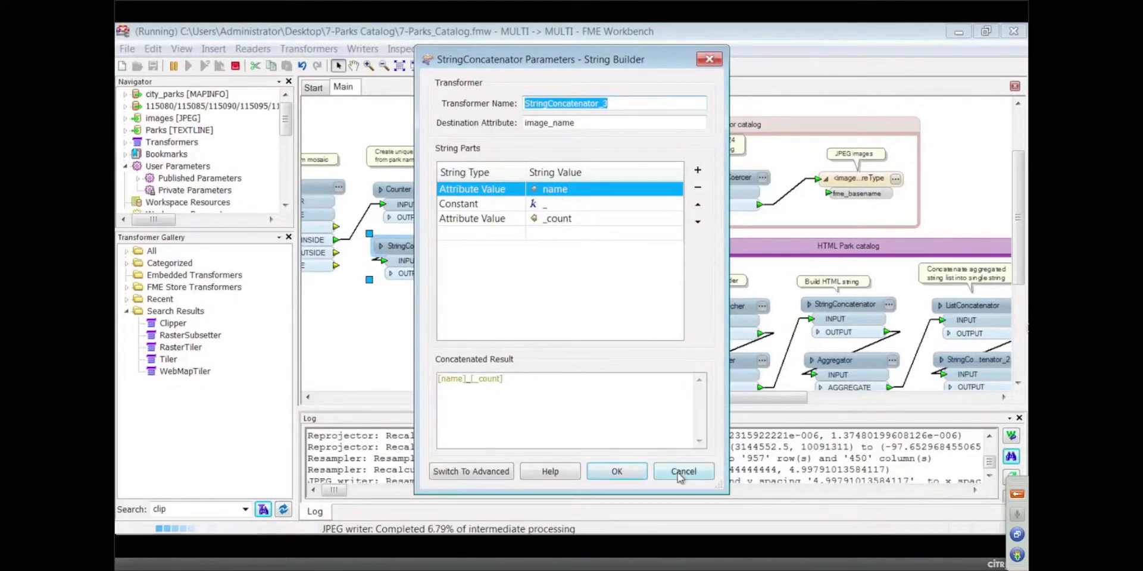
{"action": "left_click", "coordinate": [683, 471]}
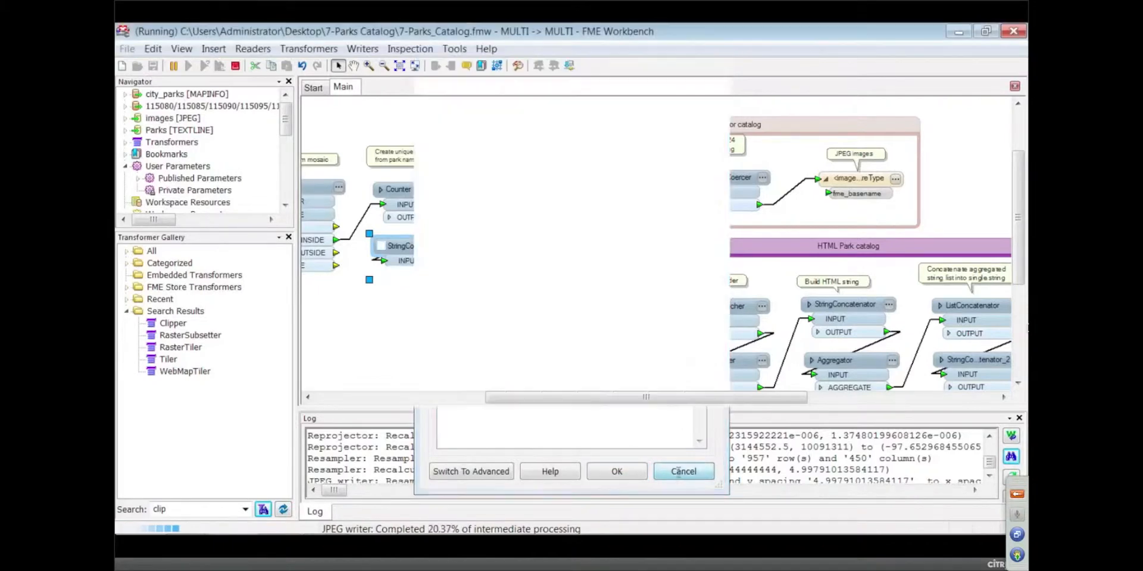
{"action": "left_click", "coordinate": [682, 470]}
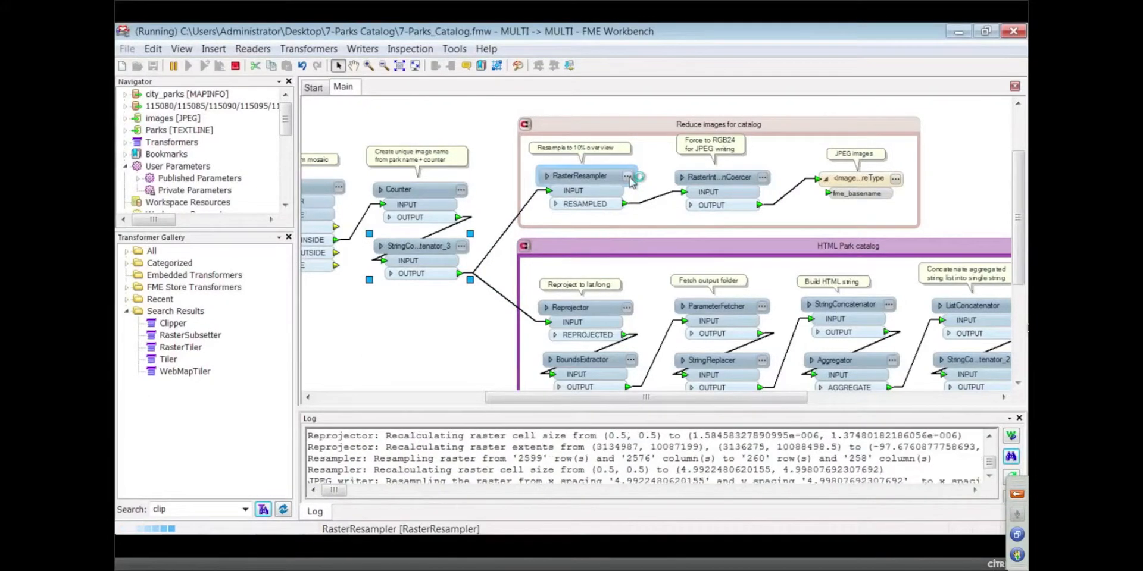
- Open RasterResampler's parameters to check the 10 percent bicubic resample
{"action": "double_click", "coordinate": [578, 176]}
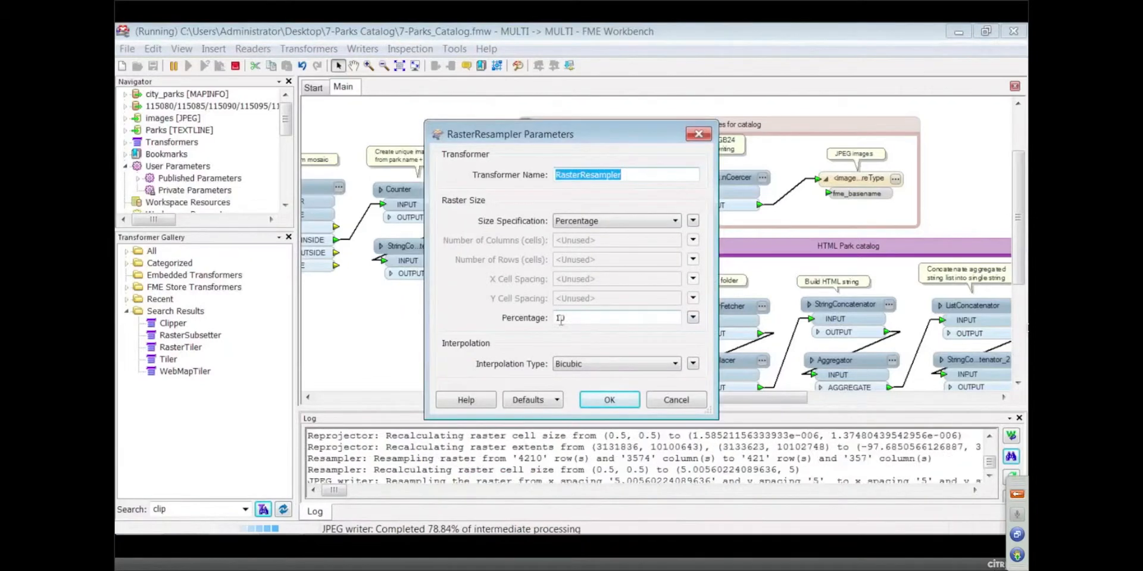
{"action": "type", "text": "10"}
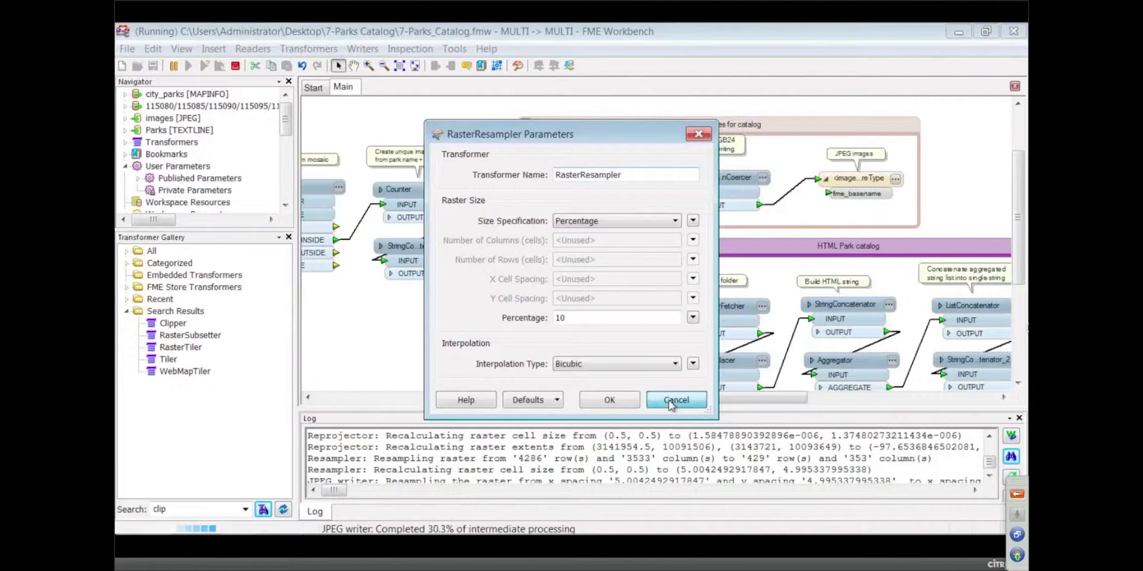
- Close the resampler dialog and review RasterInterpretationCoercer's RGB24 destination interpretation type options
{"action": "left_click", "coordinate": [674, 399]}
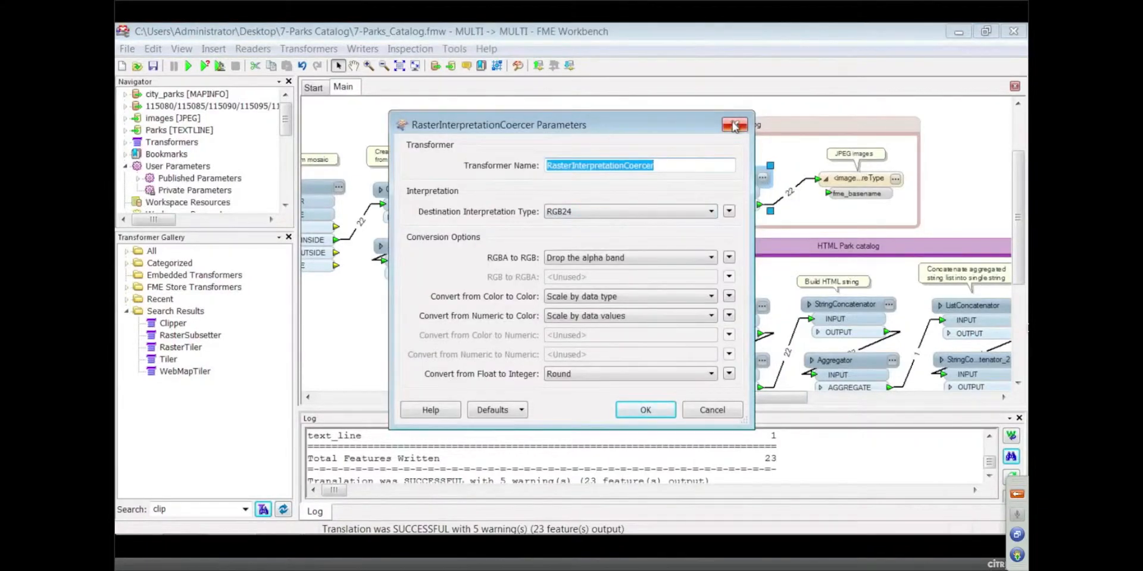
{"action": "mouse_move", "coordinate": [734, 124]}
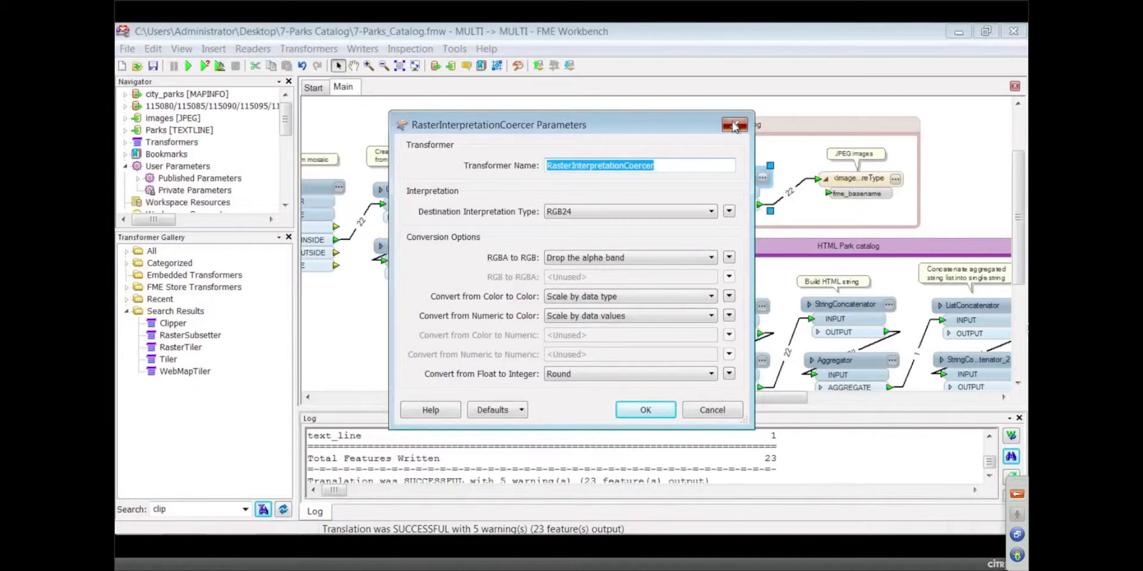
{"action": "left_click", "coordinate": [733, 124]}
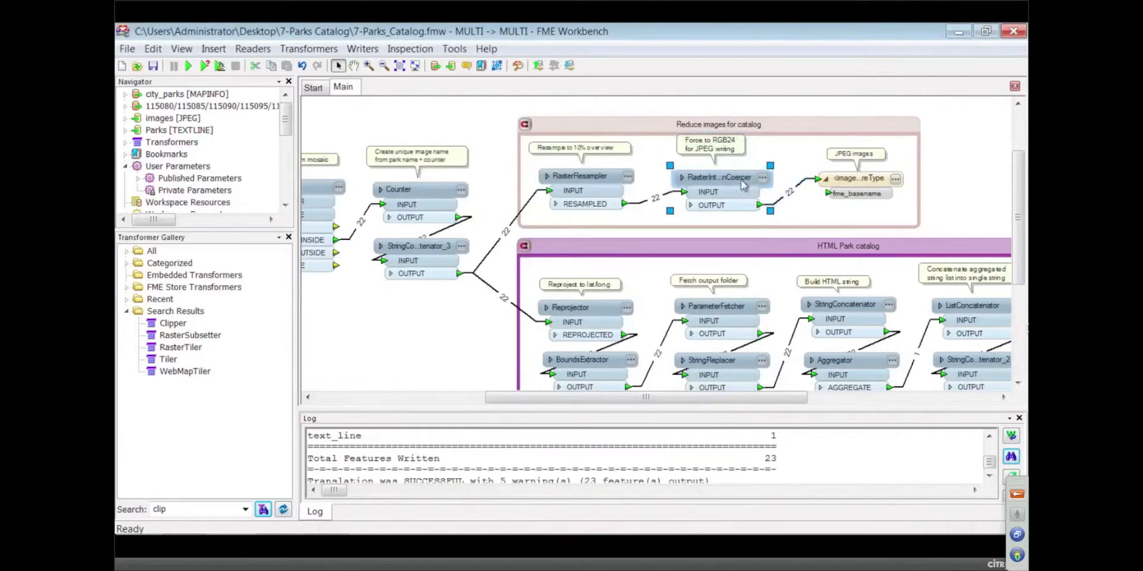
{"action": "double_click", "coordinate": [718, 177]}
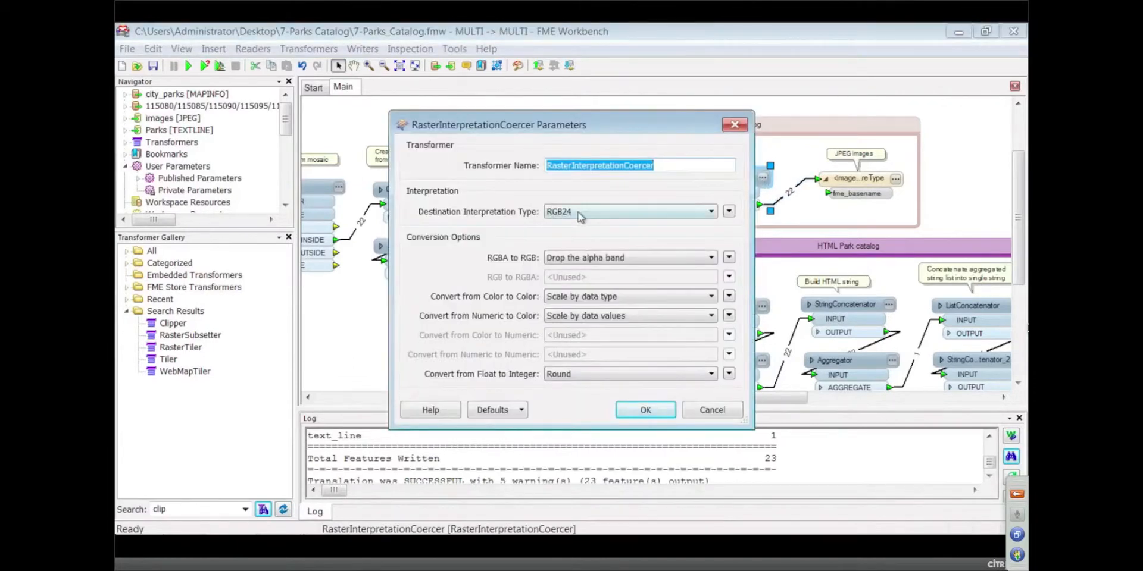
{"action": "left_click", "coordinate": [711, 211]}
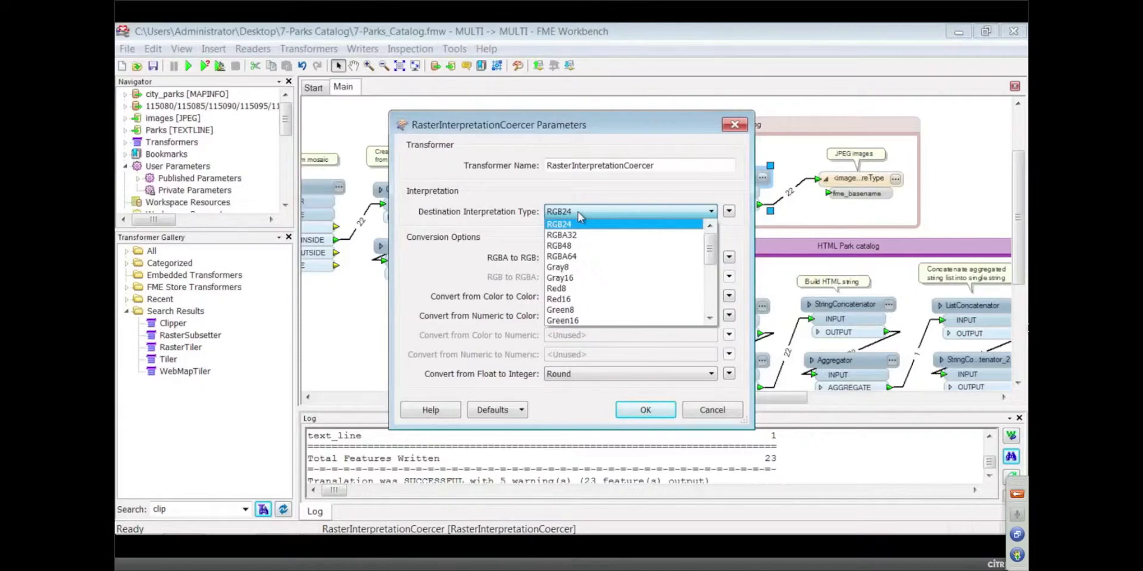
{"action": "mouse_move", "coordinate": [776, 119]}
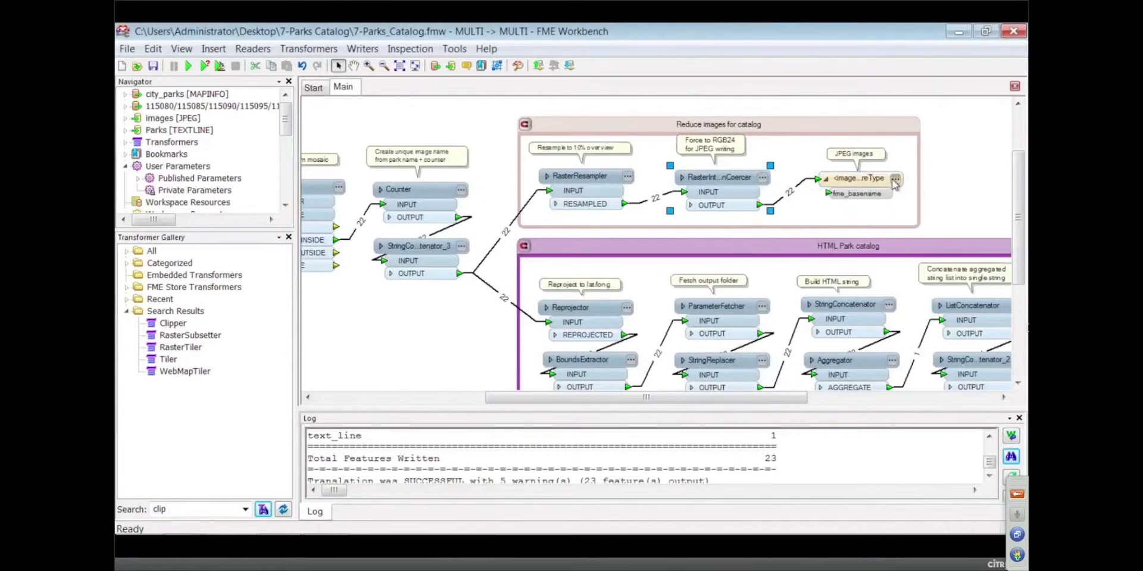
- Review the JPEG writer's format parameters: compression level 28, no world or TAB files
{"action": "double_click", "coordinate": [856, 178]}
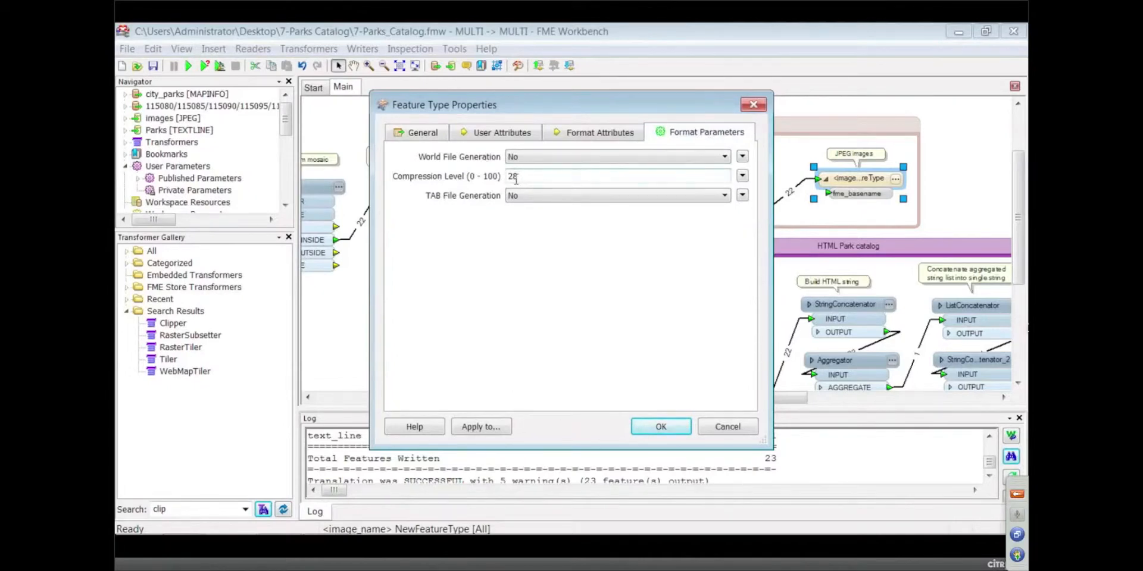
{"action": "type", "text": "8"}
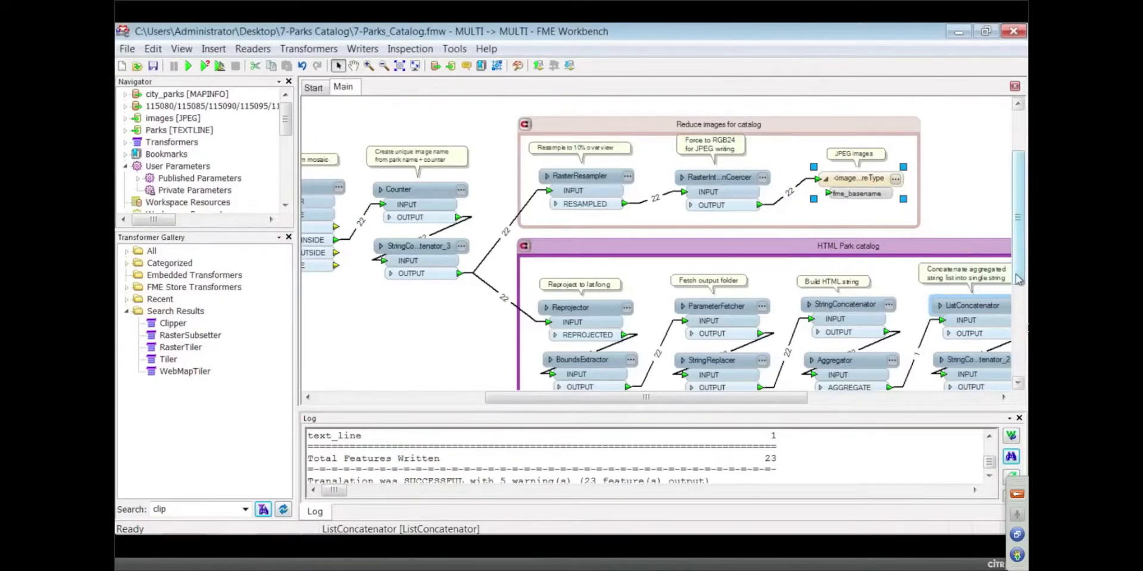
- Scroll the canvas right to show the HTML Park catalog group through the HTML Catalog writer
{"action": "scroll", "scroll_direction": "down", "scroll_amount": 3}
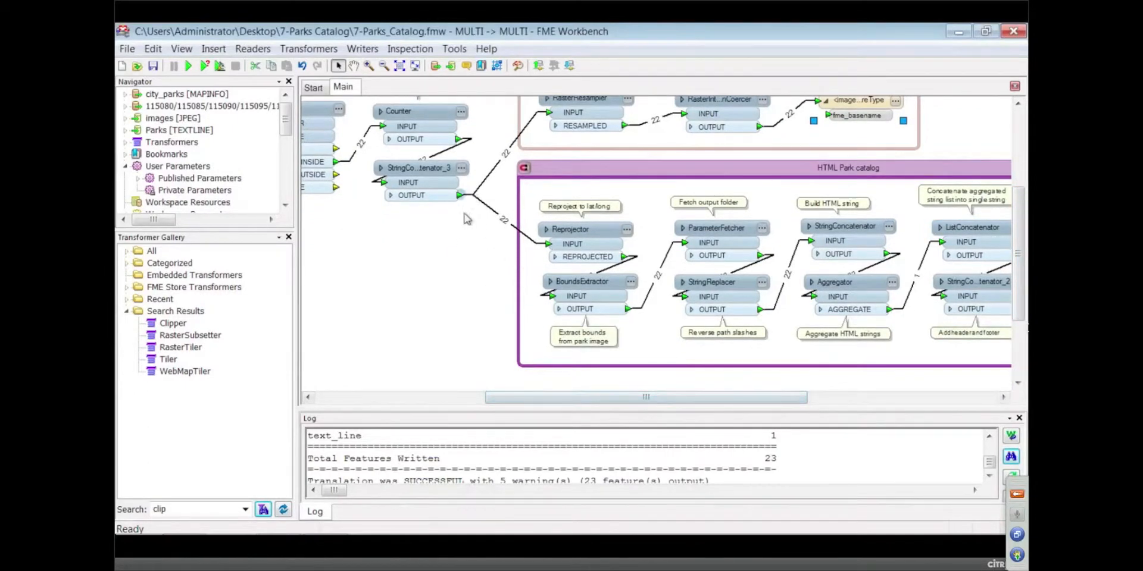
{"action": "mouse_move", "coordinate": [463, 198]}
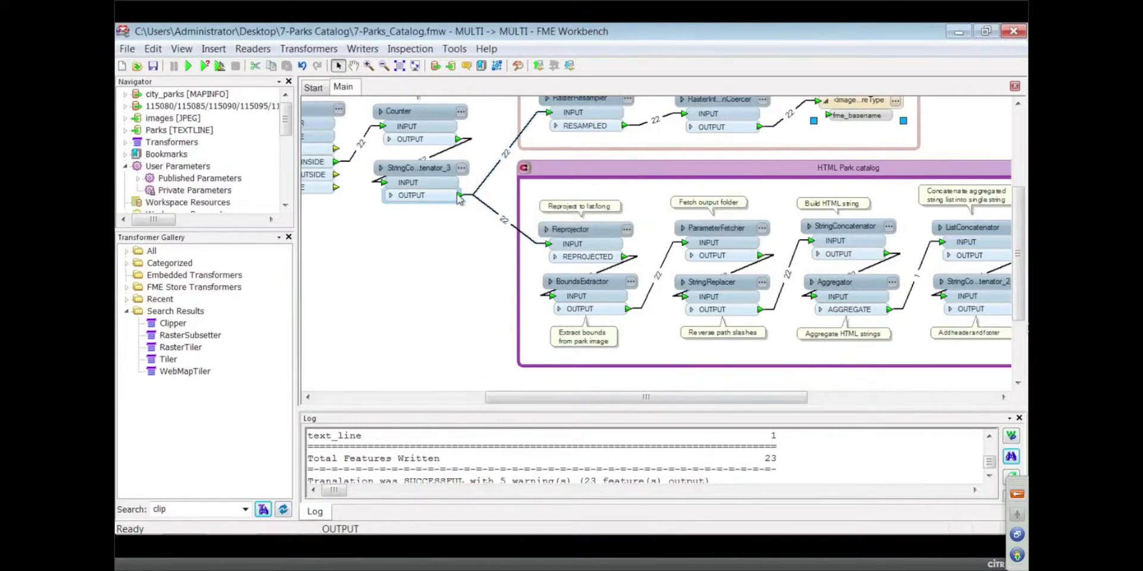
{"action": "left_click", "coordinate": [587, 229]}
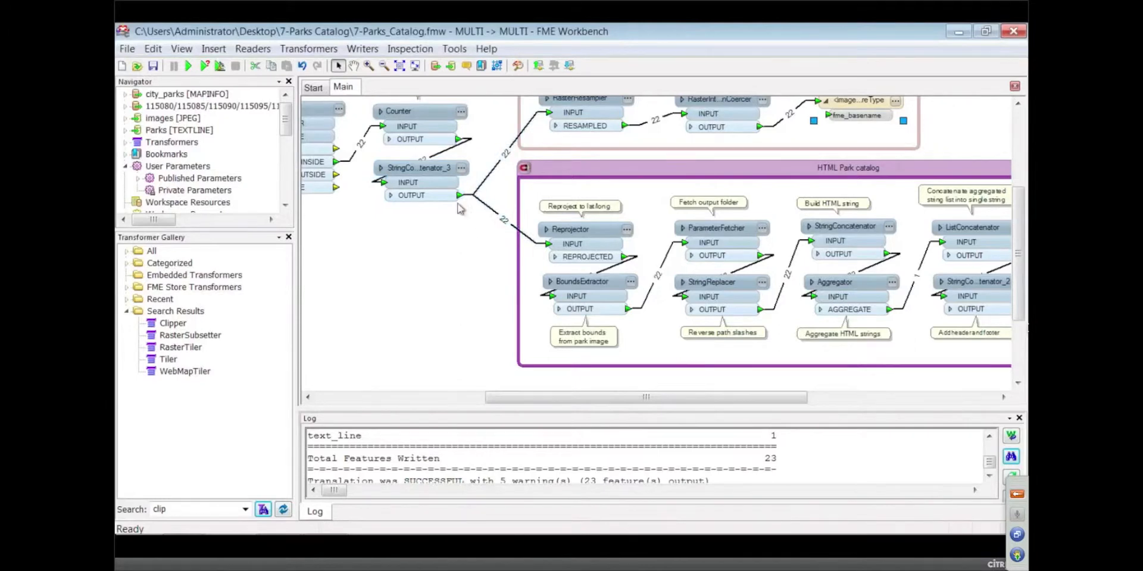
{"action": "mouse_move", "coordinate": [472, 183]}
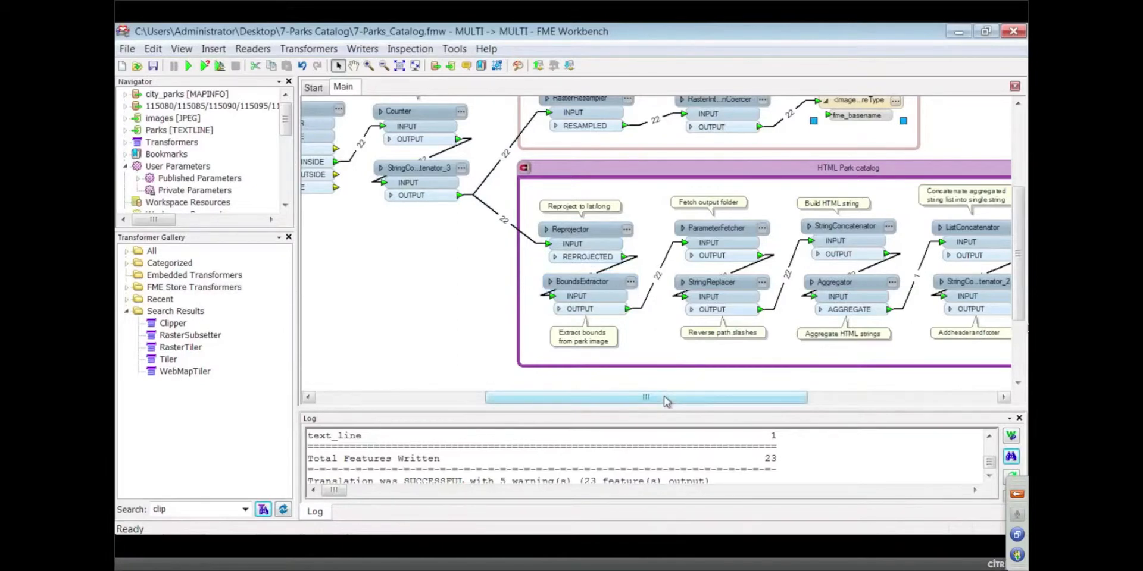
{"action": "left_click_drag", "start_coordinate": [645, 397], "coordinate": [740, 397]}
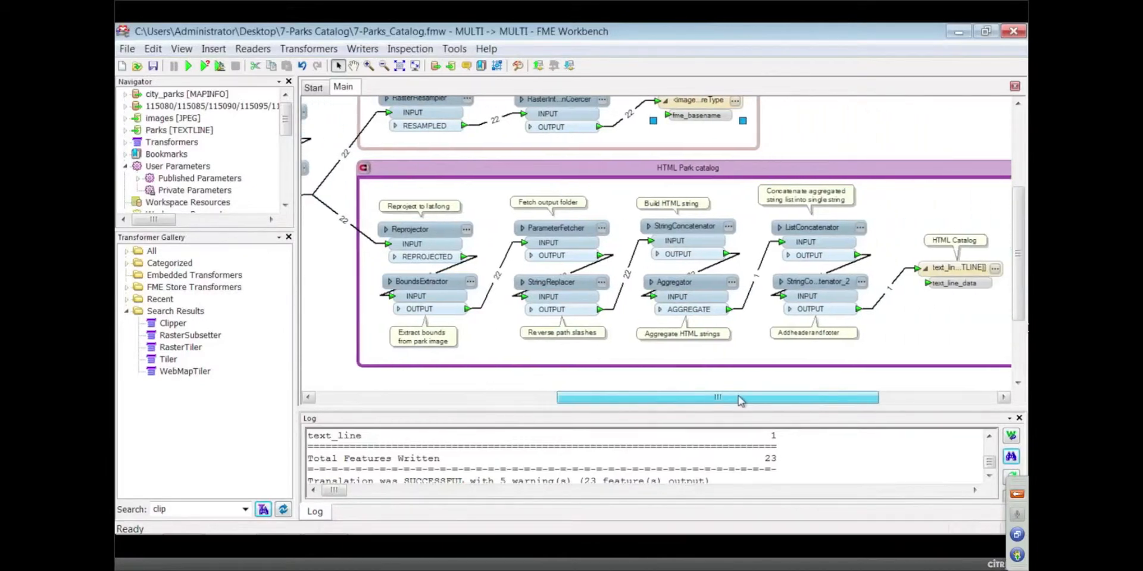
{"action": "left_click", "coordinate": [408, 229]}
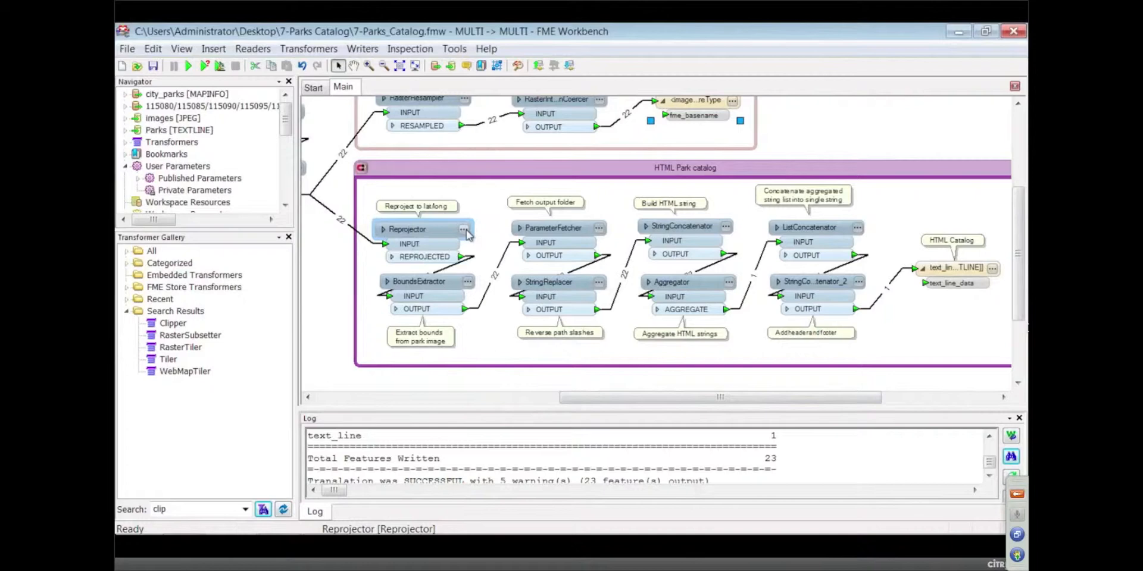
{"action": "mouse_move", "coordinate": [407, 228]}
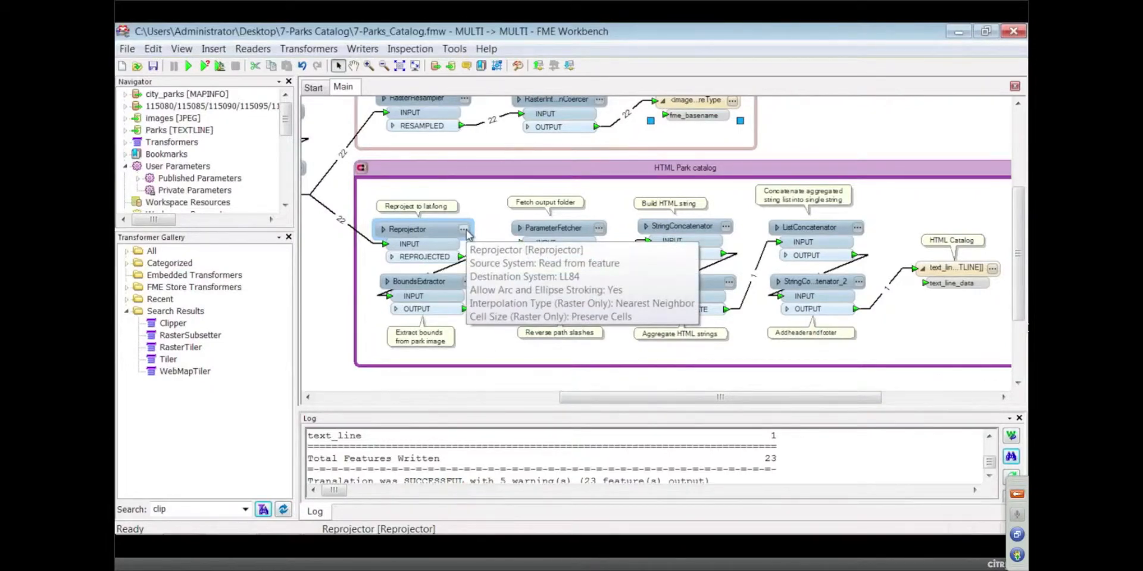
{"action": "double_click", "coordinate": [406, 228]}
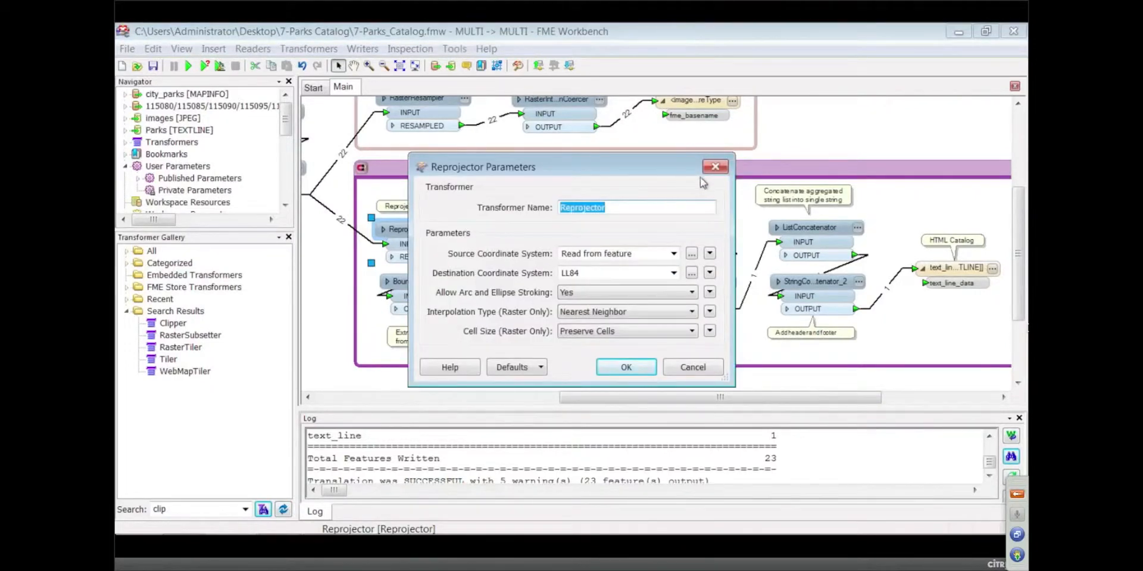
{"action": "mouse_move", "coordinate": [715, 168]}
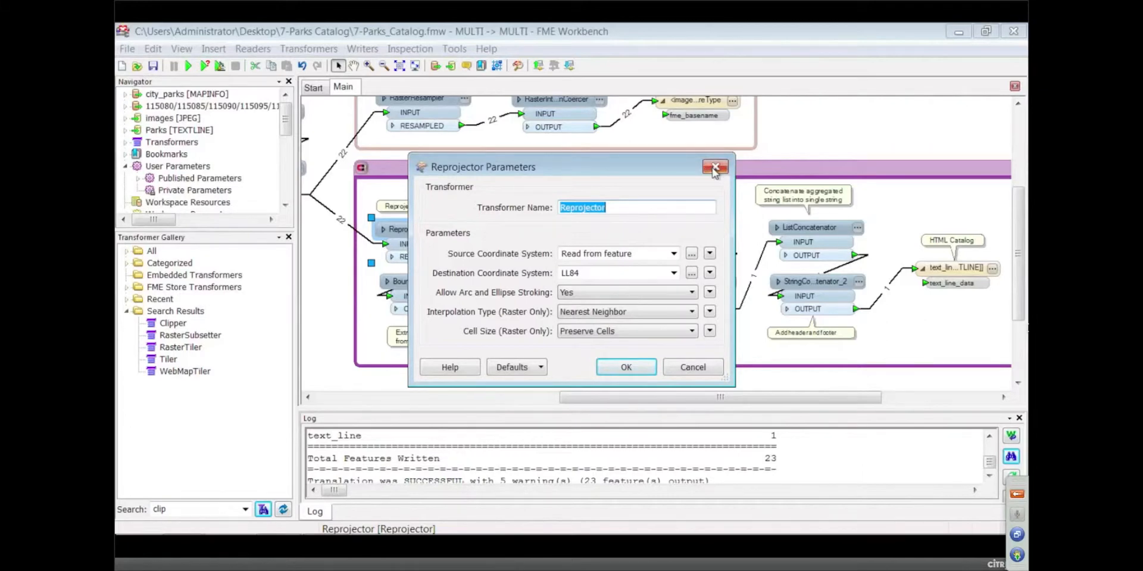
{"action": "left_click", "coordinate": [714, 166]}
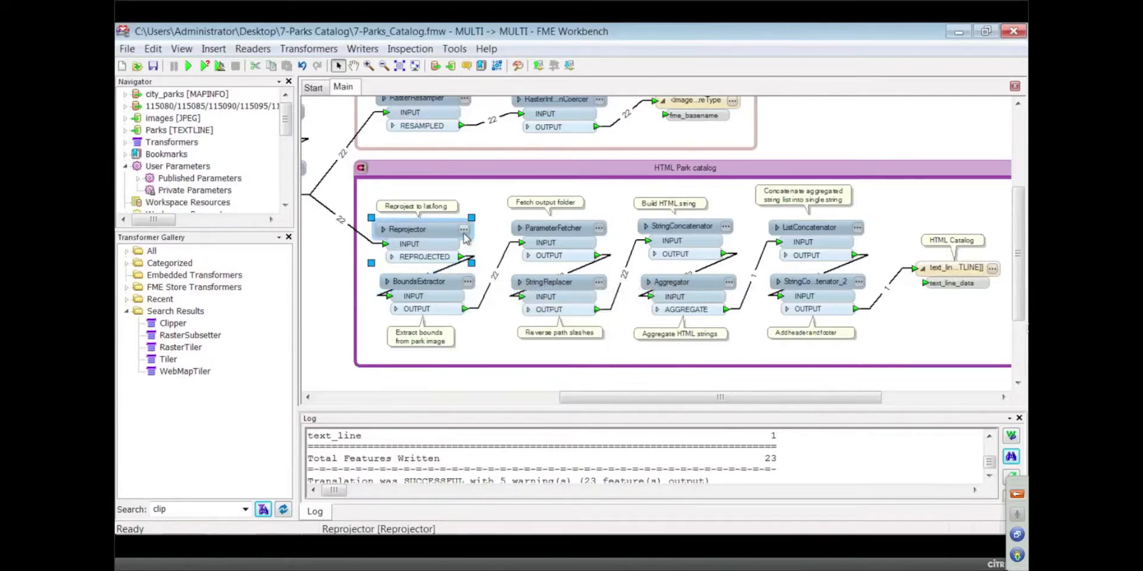
{"action": "double_click", "coordinate": [413, 229]}
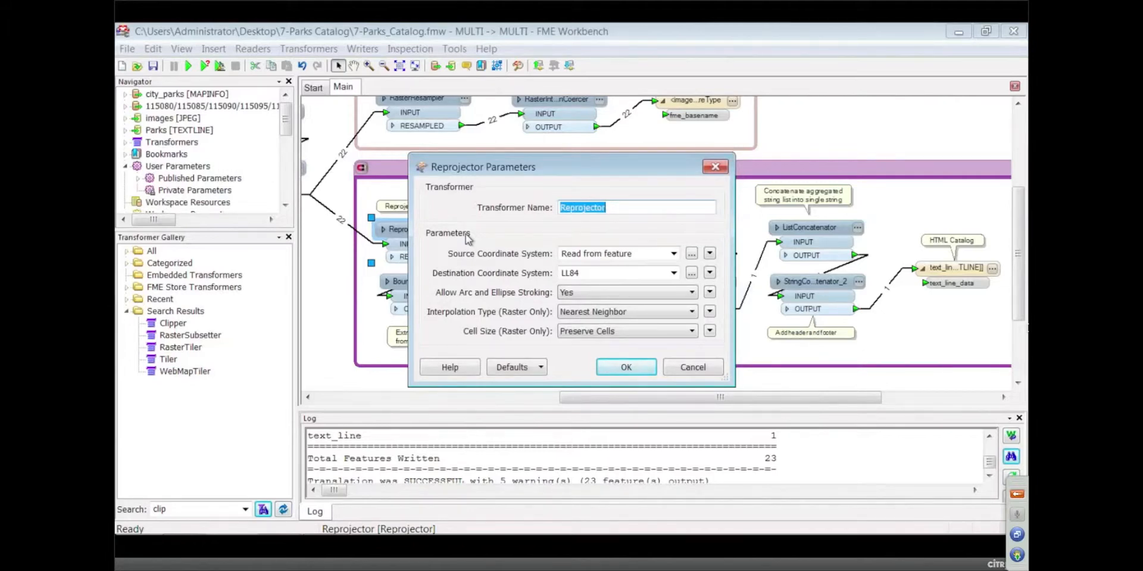
{"action": "mouse_move", "coordinate": [522, 273]}
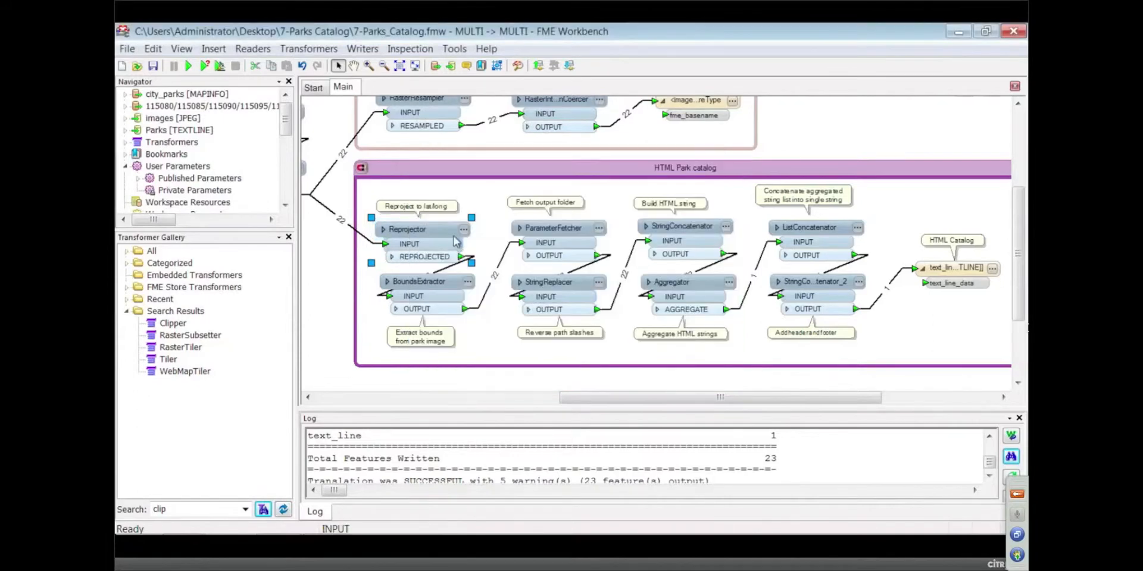
{"action": "left_click", "coordinate": [423, 229]}
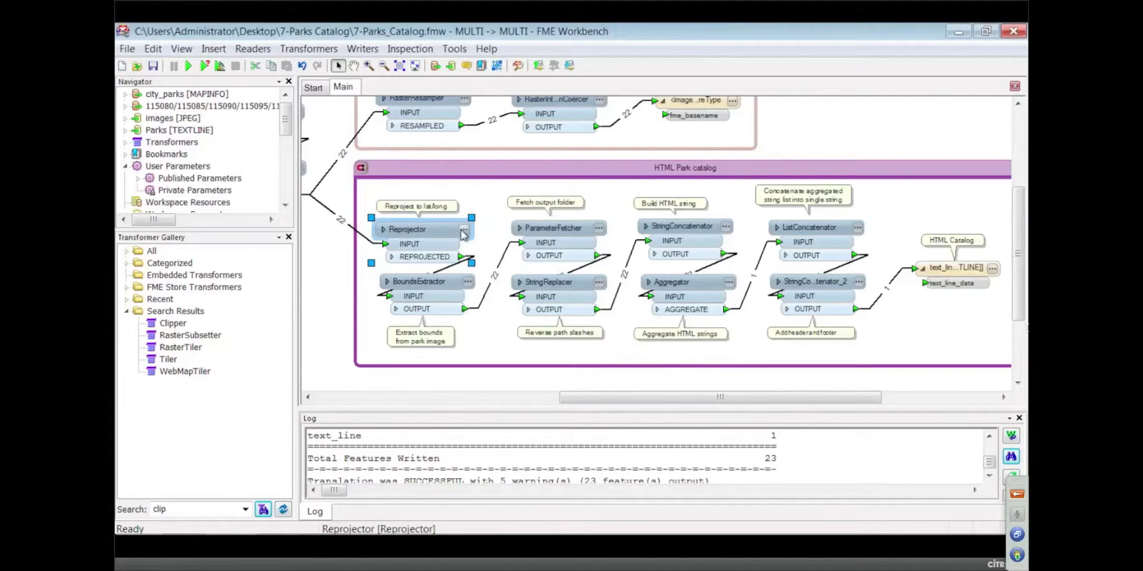
{"action": "mouse_move", "coordinate": [460, 231]}
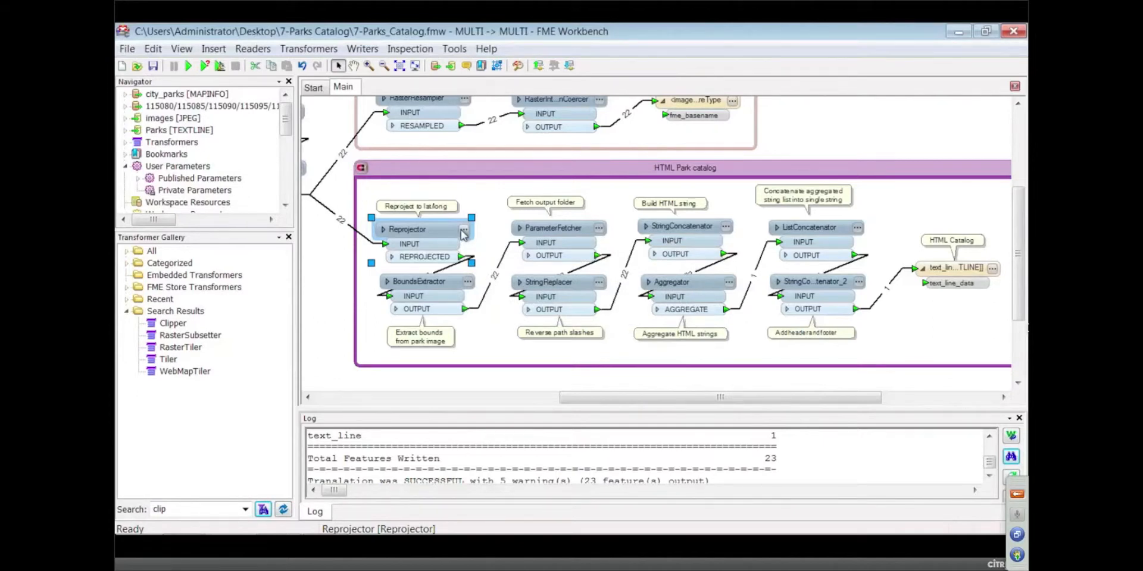
{"action": "double_click", "coordinate": [406, 229]}
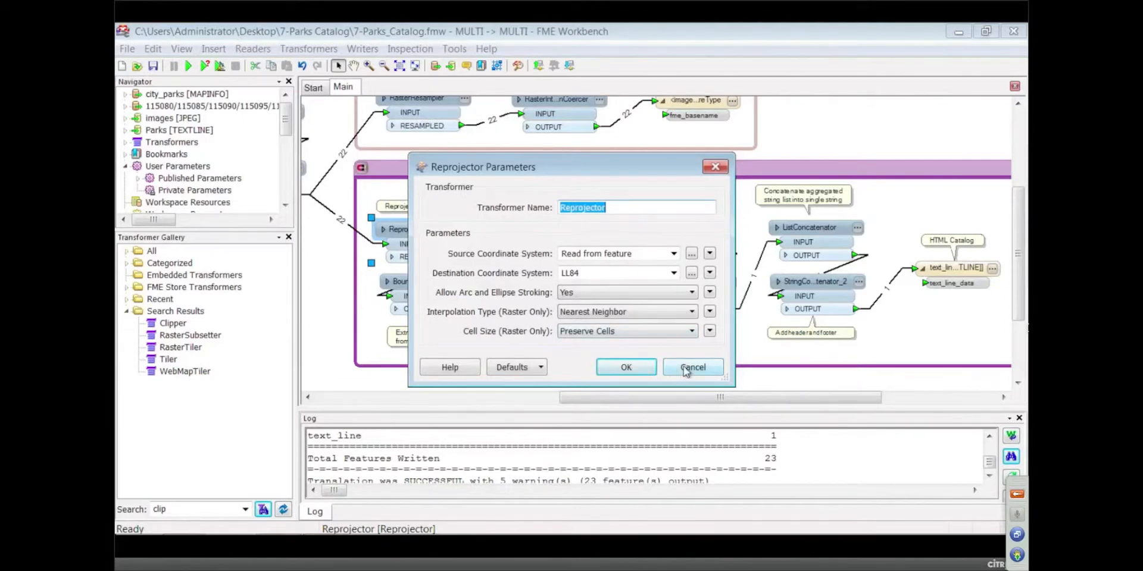
{"action": "left_click", "coordinate": [691, 366]}
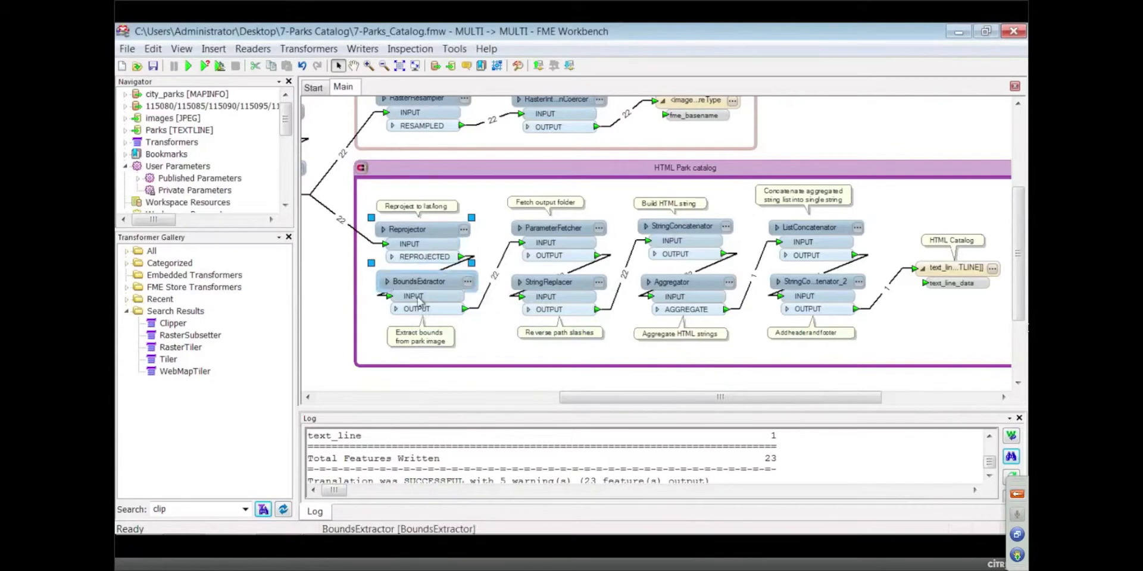
{"action": "mouse_move", "coordinate": [412, 296]}
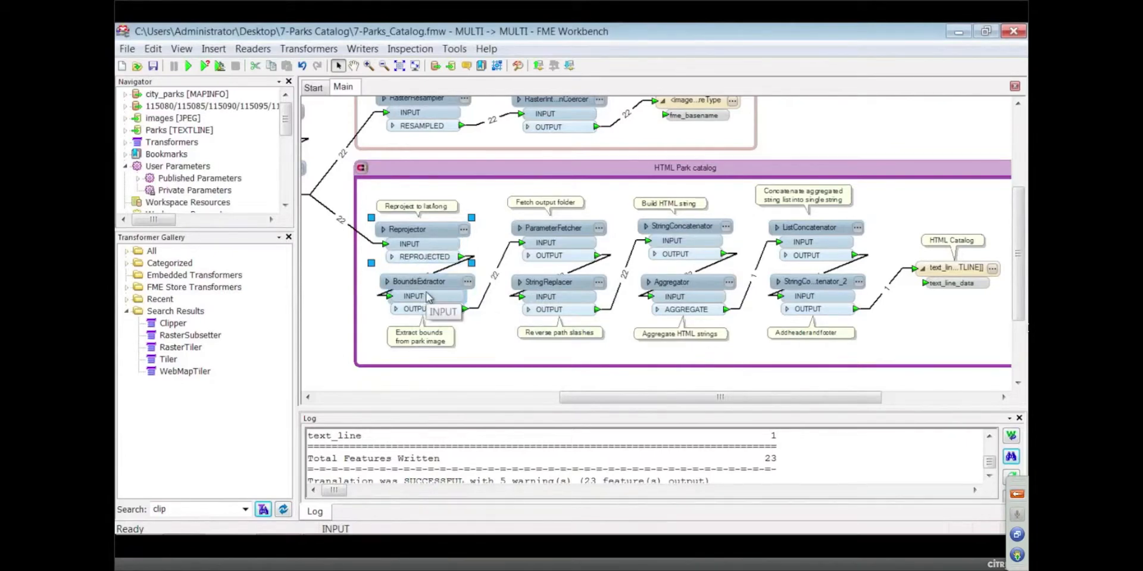
- Inspect the HTML Catalog writer's text_line_data attribute
{"action": "left_click", "coordinate": [419, 281]}
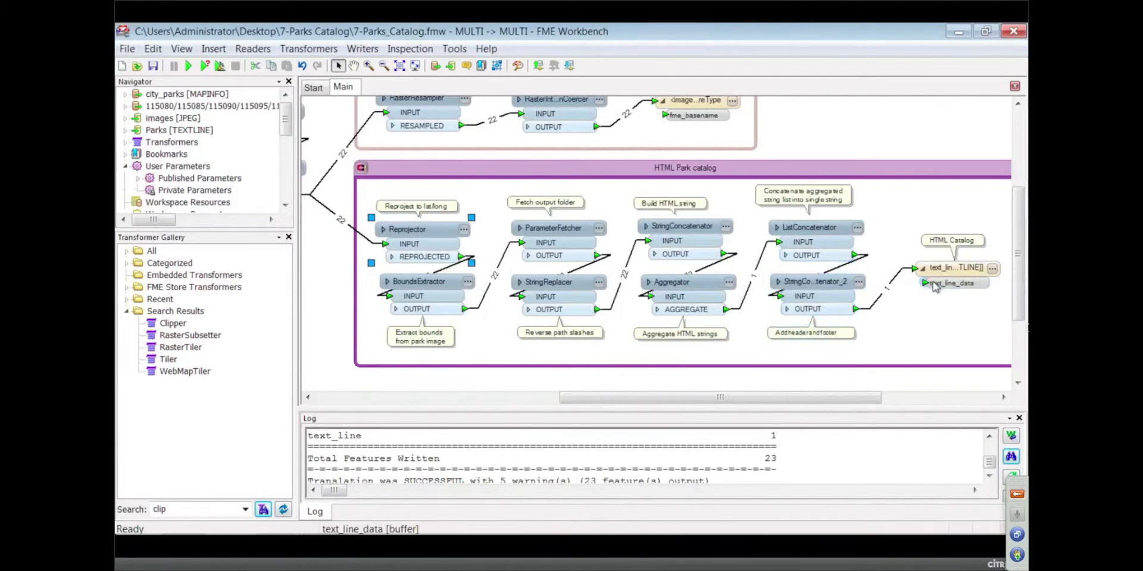
{"action": "mouse_move", "coordinate": [952, 283]}
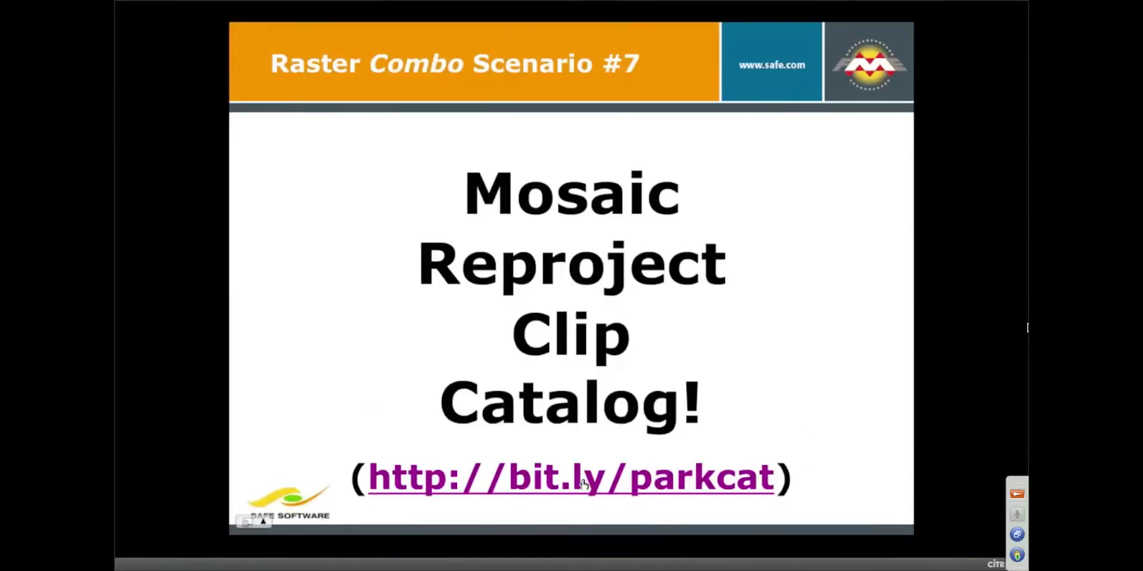
- Follow the bit.ly/parkcat hyperlink on the slide to open Parks.html
{"action": "left_click", "coordinate": [571, 477]}
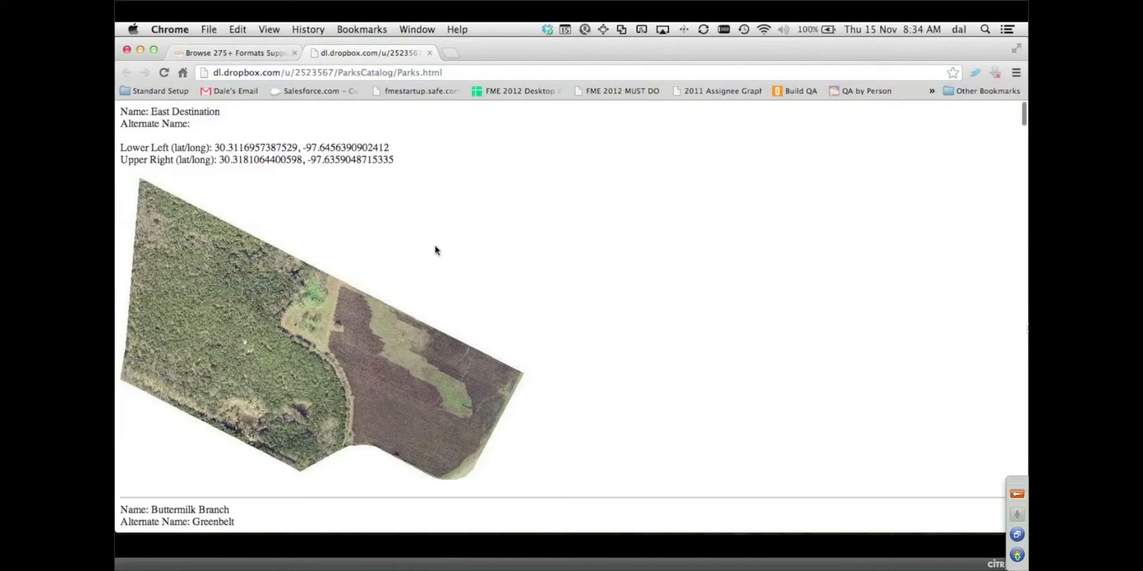
- Scroll Parks.html down to the Big Walnut Creek entries, then switch back to PowerPoint
{"action": "scroll", "scroll_direction": "down", "scroll_amount": 3}
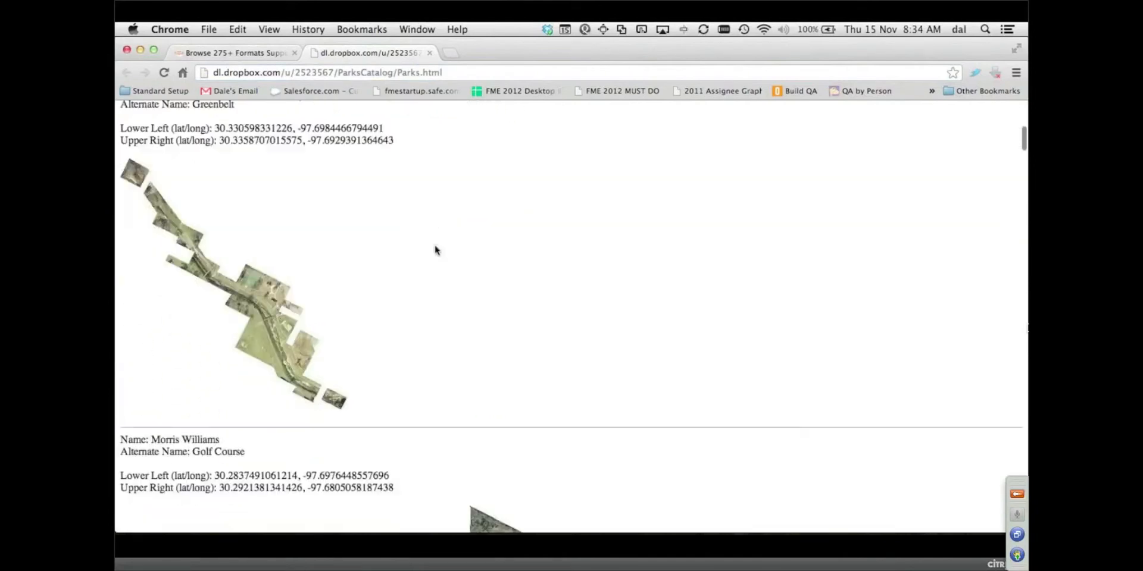
{"action": "scroll", "scroll_direction": "down", "scroll_amount": 3}
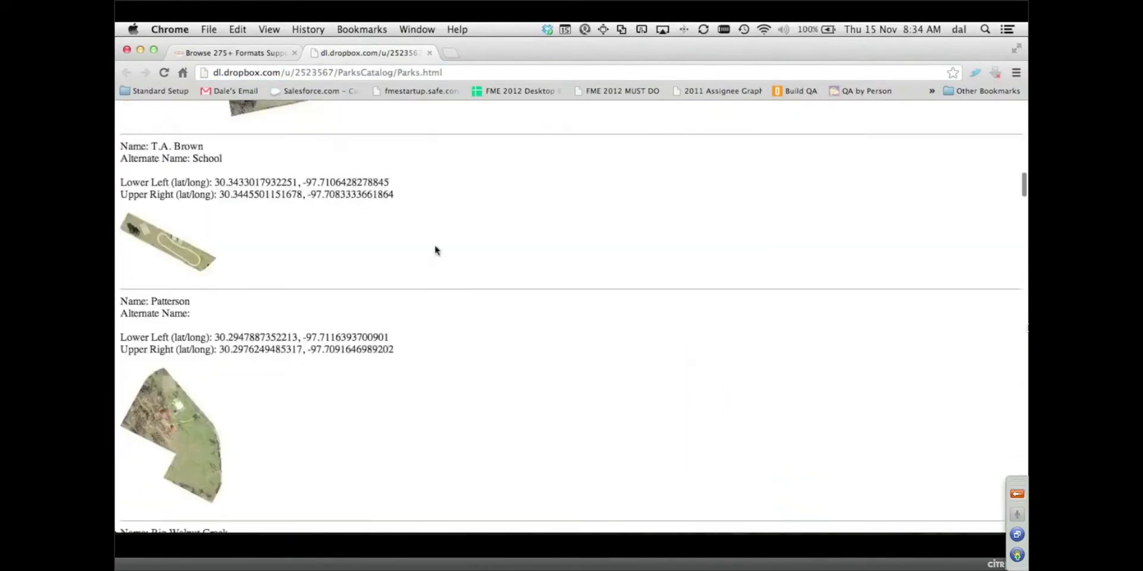
{"action": "scroll", "scroll_direction": "down", "scroll_amount": 3}
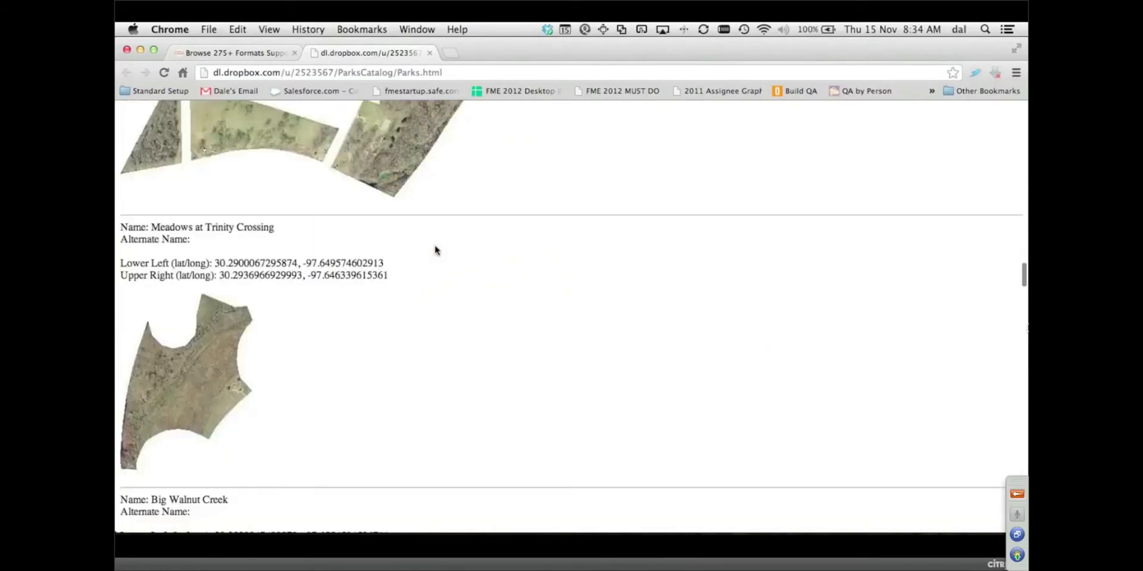
{"action": "scroll", "scroll_direction": "down", "scroll_amount": 3}
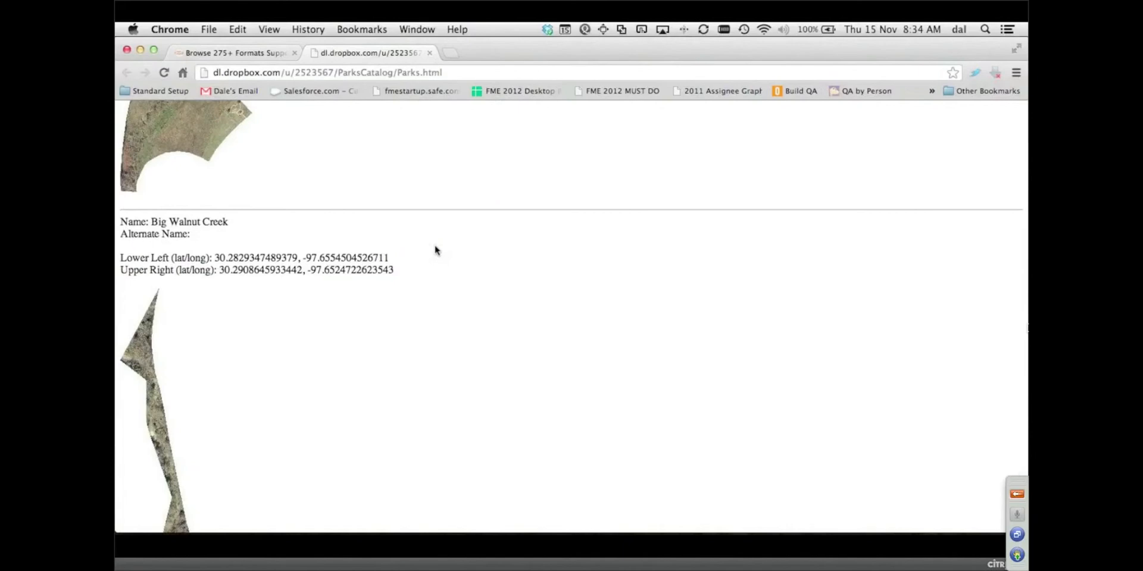
{"action": "scroll", "scroll_direction": "down", "scroll_amount": 3}
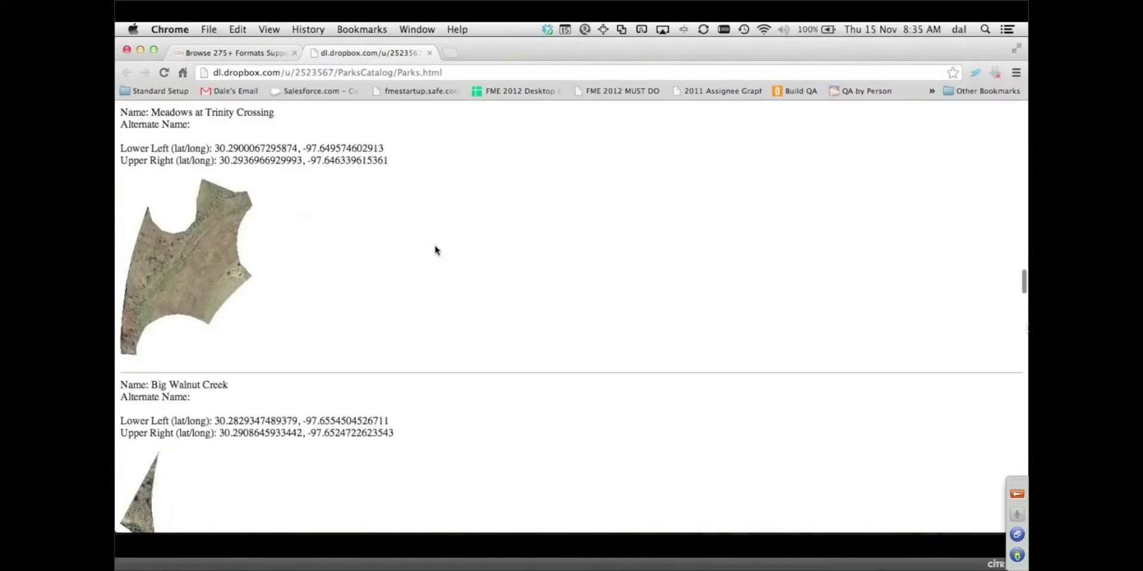
{"action": "scroll", "scroll_direction": "down", "scroll_amount": 3}
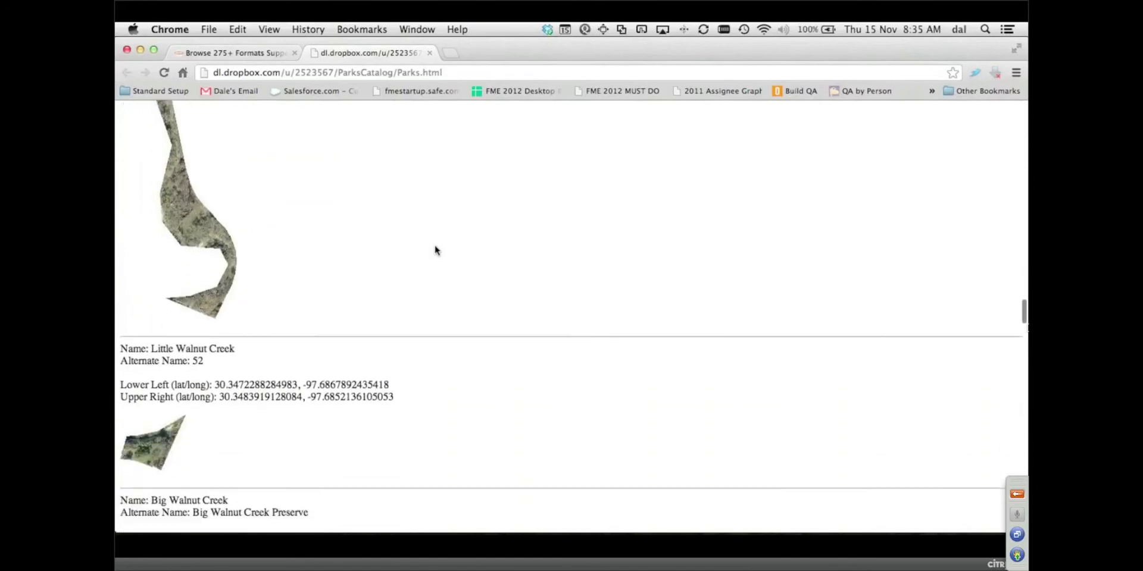
{"action": "scroll", "scroll_direction": "down", "scroll_amount": 3}
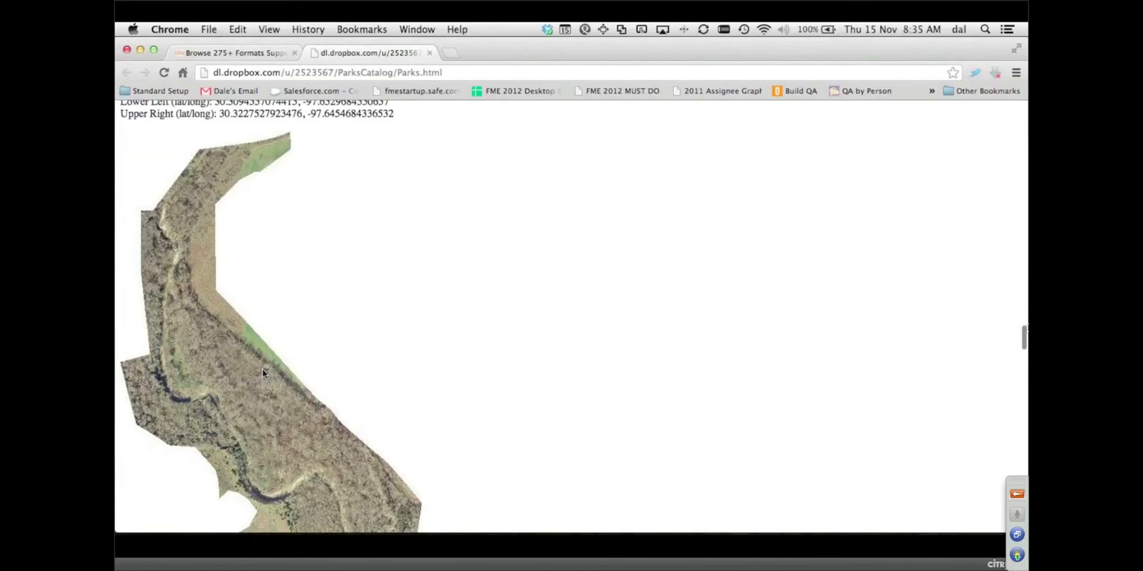
{"action": "key", "text": "cmd+tab"}
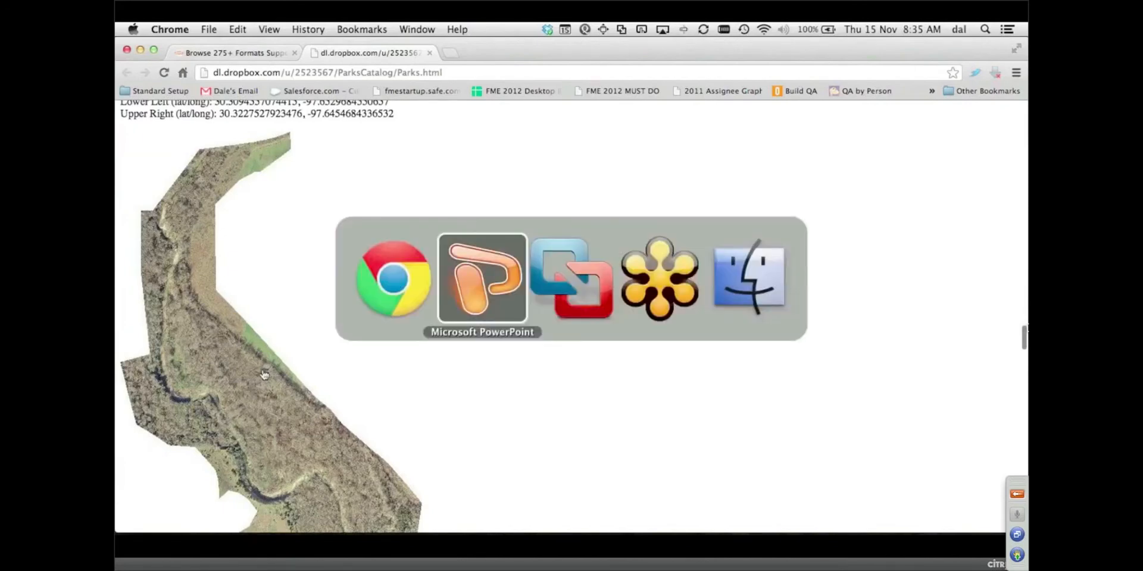